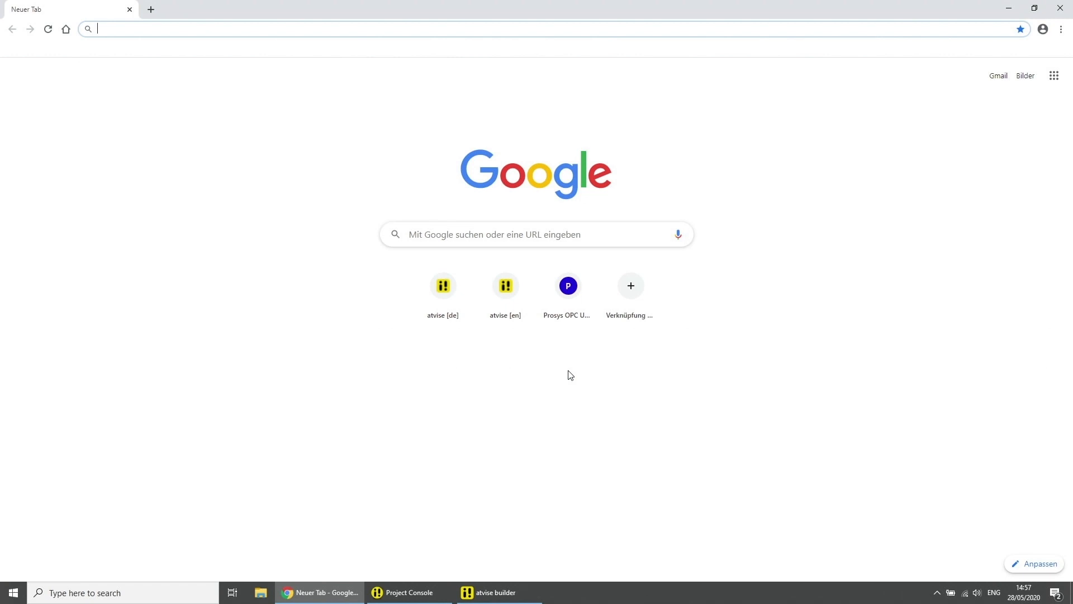
mouse_move(568, 301)
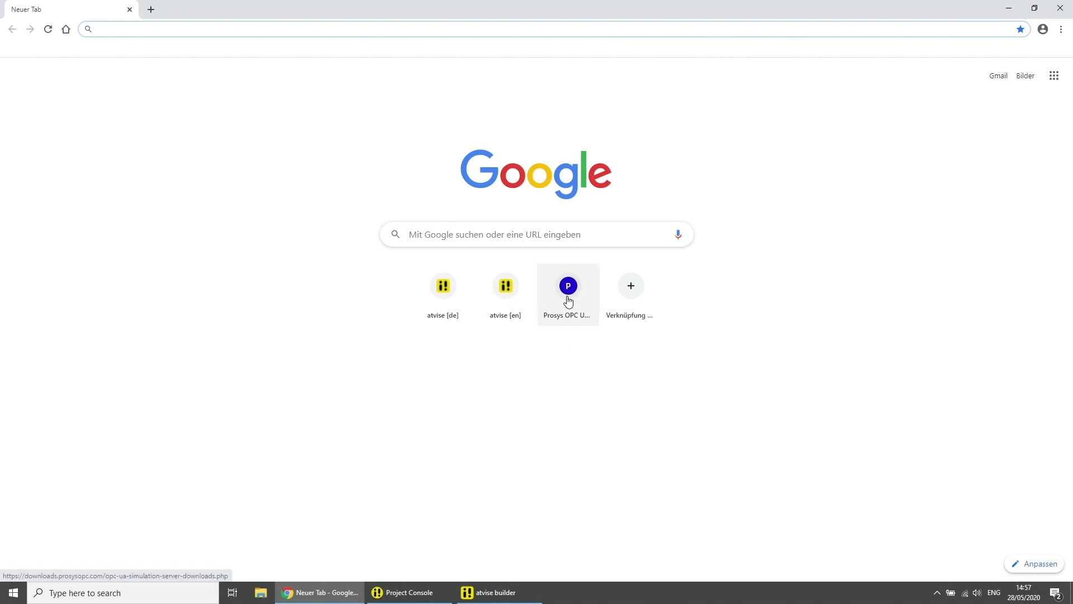
Step: Download the Prosys OPC UA Simulation Server windows-x64 installer from its download page
click(566, 285)
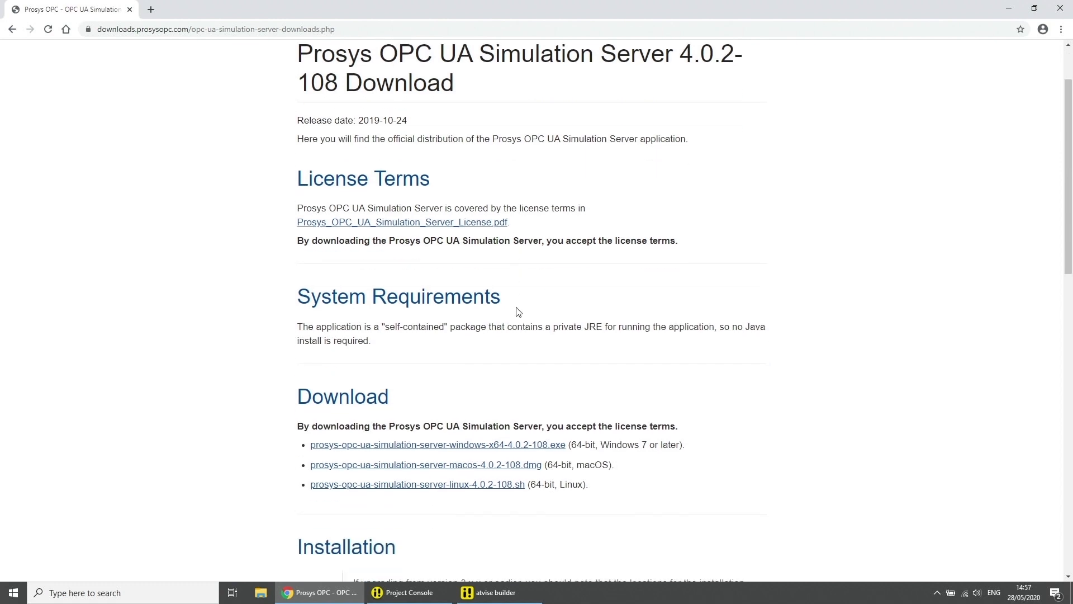
scroll(down, 3)
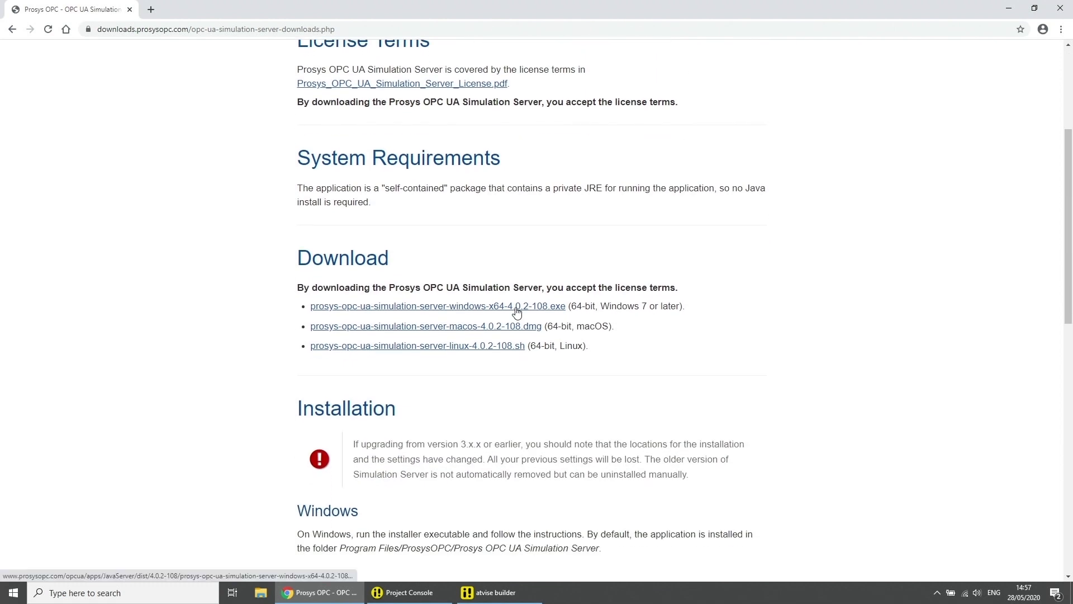
click(437, 306)
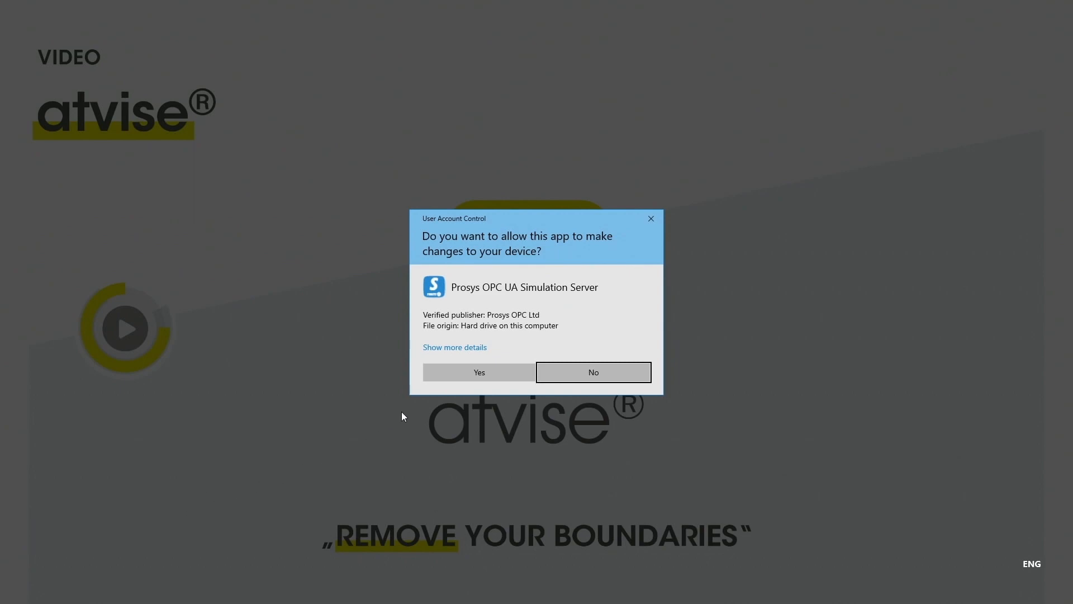
Step: Install the simulation server with license accepted, default folder and desktop icon, then launch it
click(479, 371)
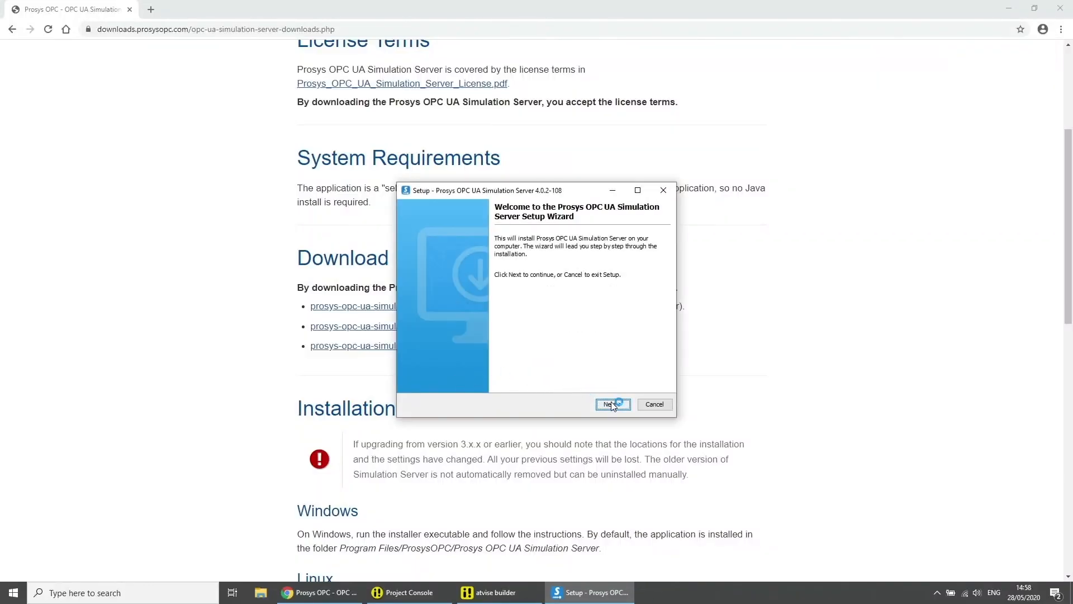
click(609, 404)
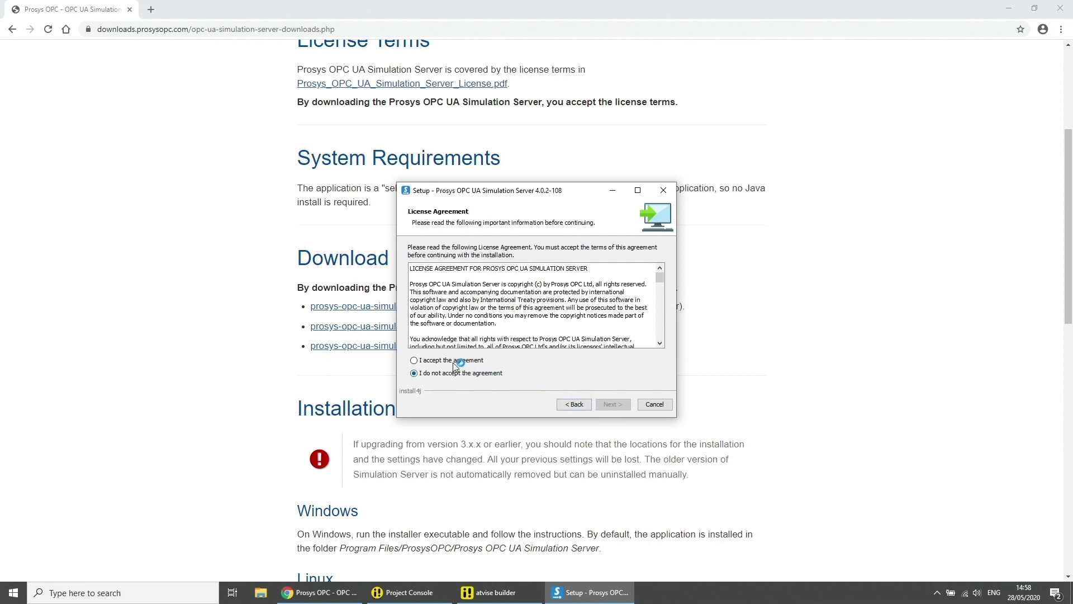
click(414, 360)
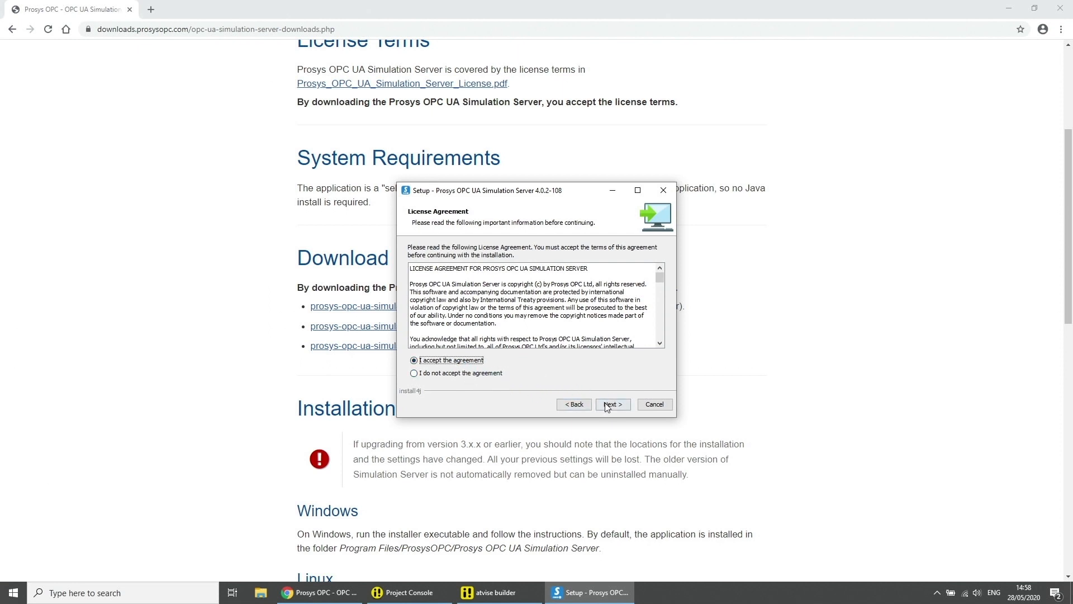
click(612, 404)
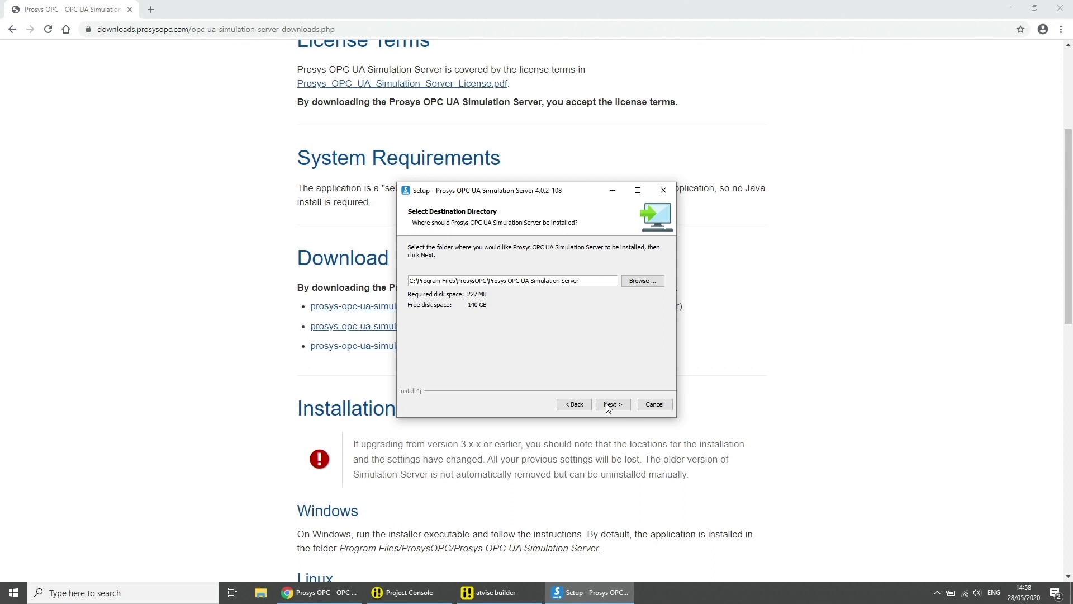
click(610, 403)
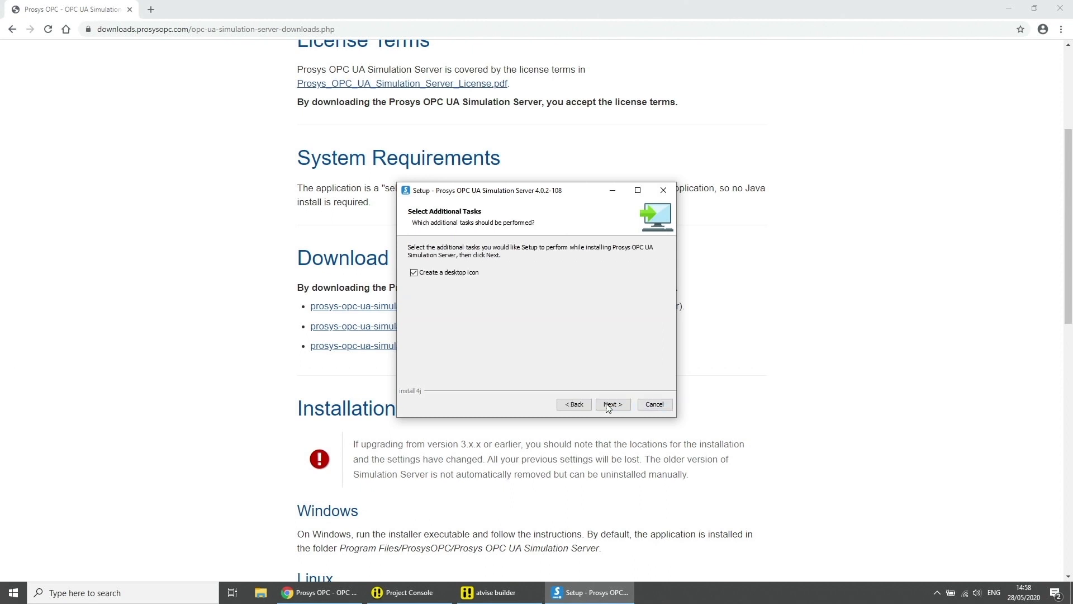
click(611, 404)
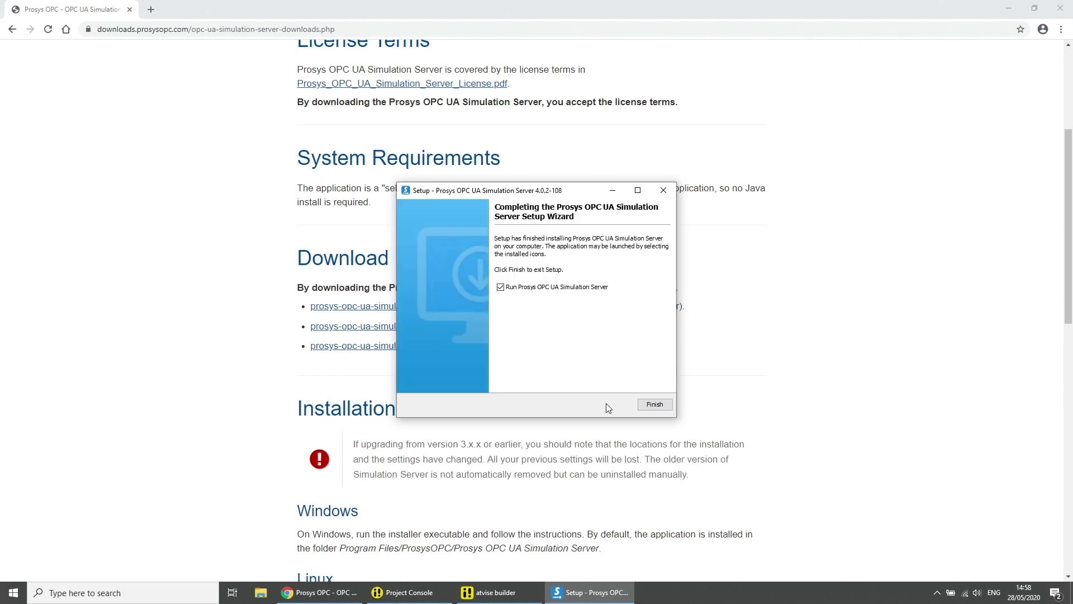
click(654, 404)
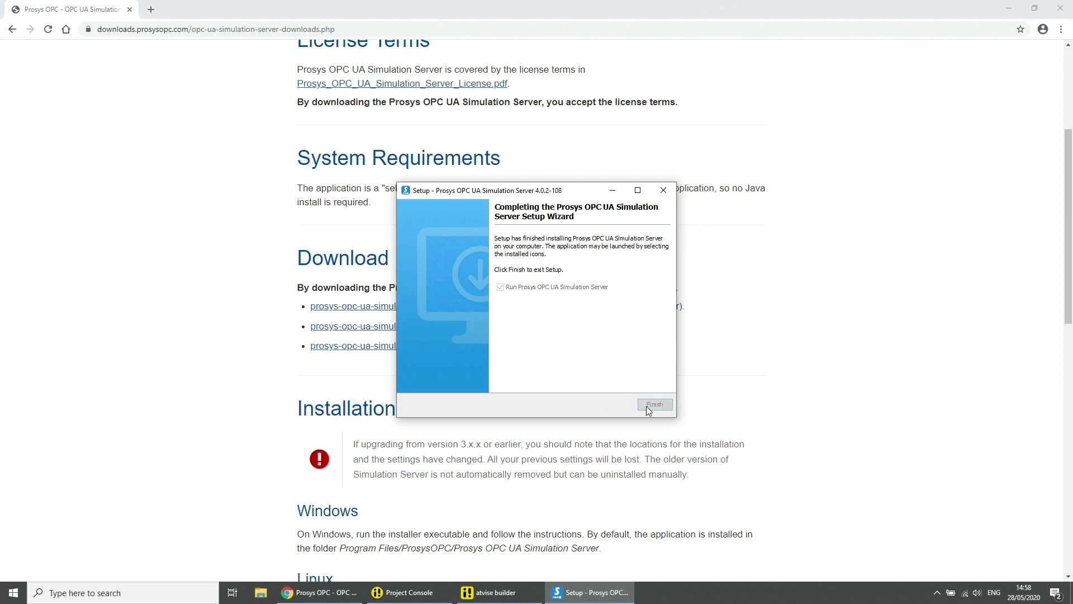
click(654, 404)
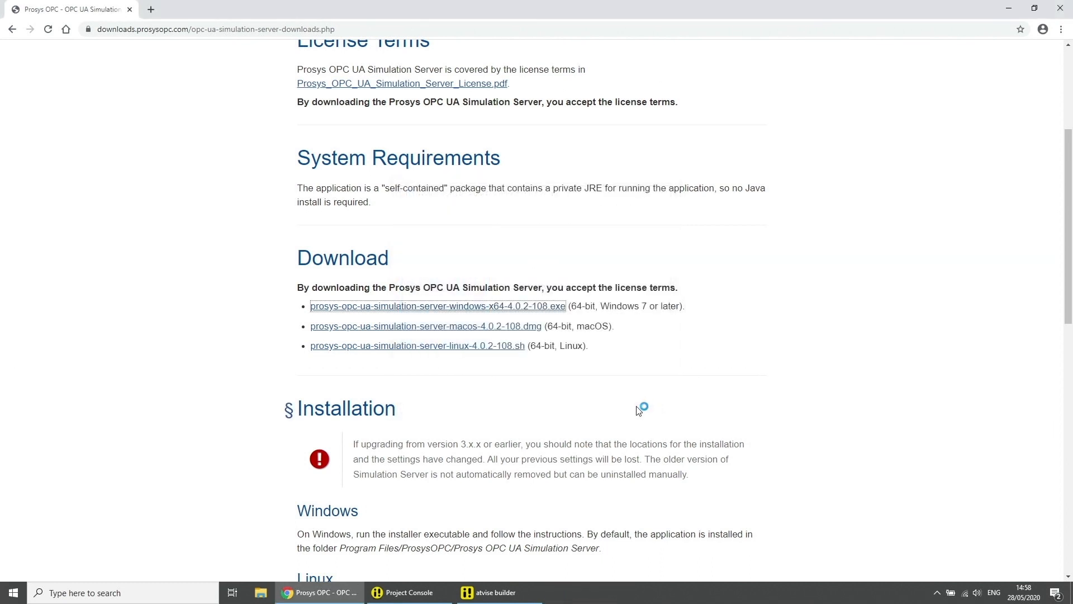
Step: Inspect the Counter, Random and Sawtooth signals on the Simulation tab, then return to Status
click(437, 307)
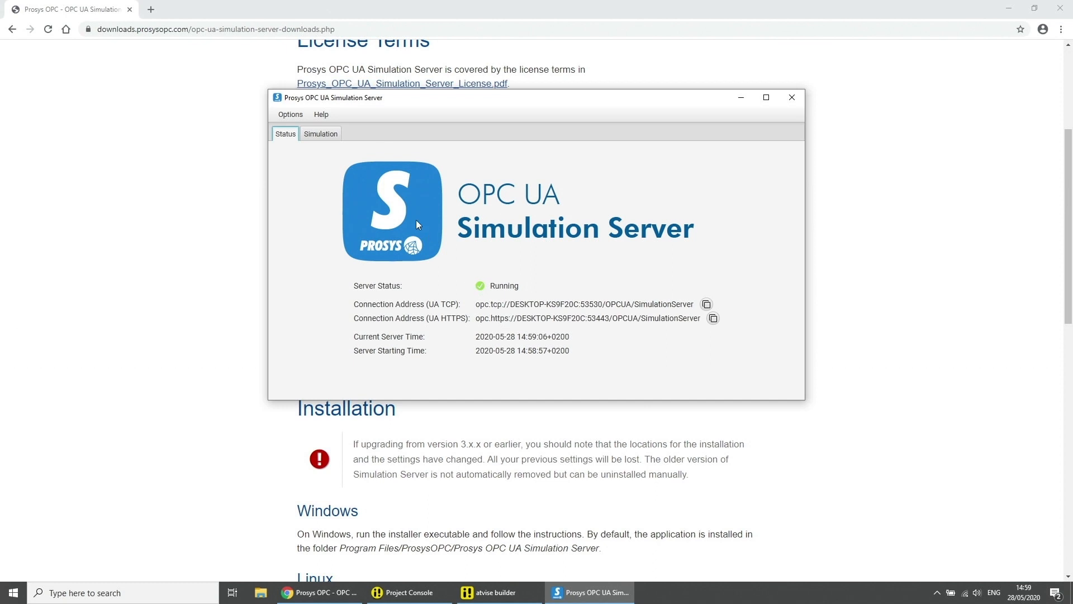
click(321, 133)
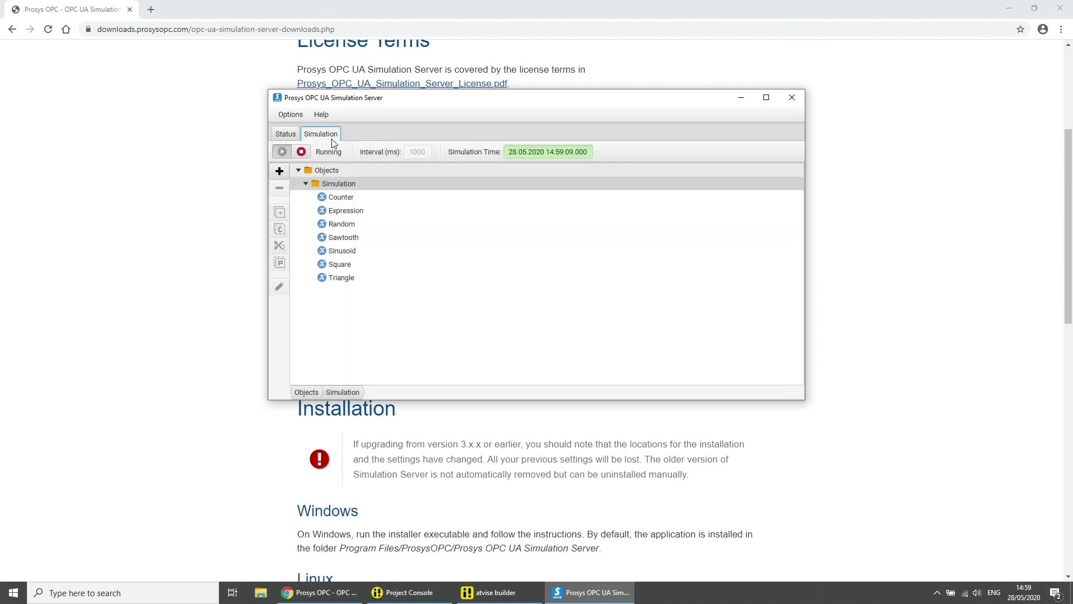
click(341, 197)
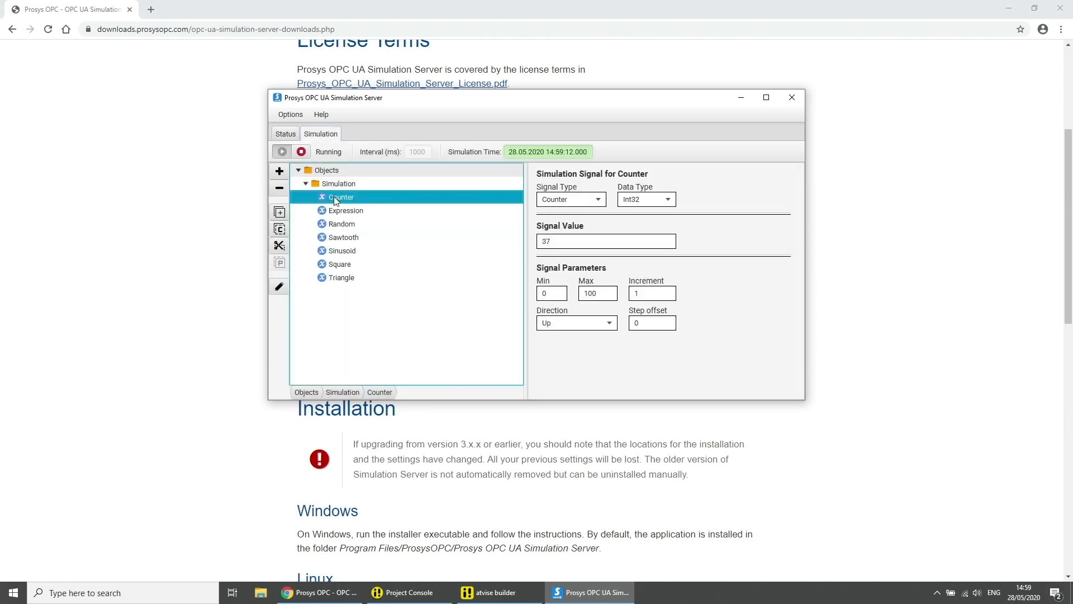
click(342, 224)
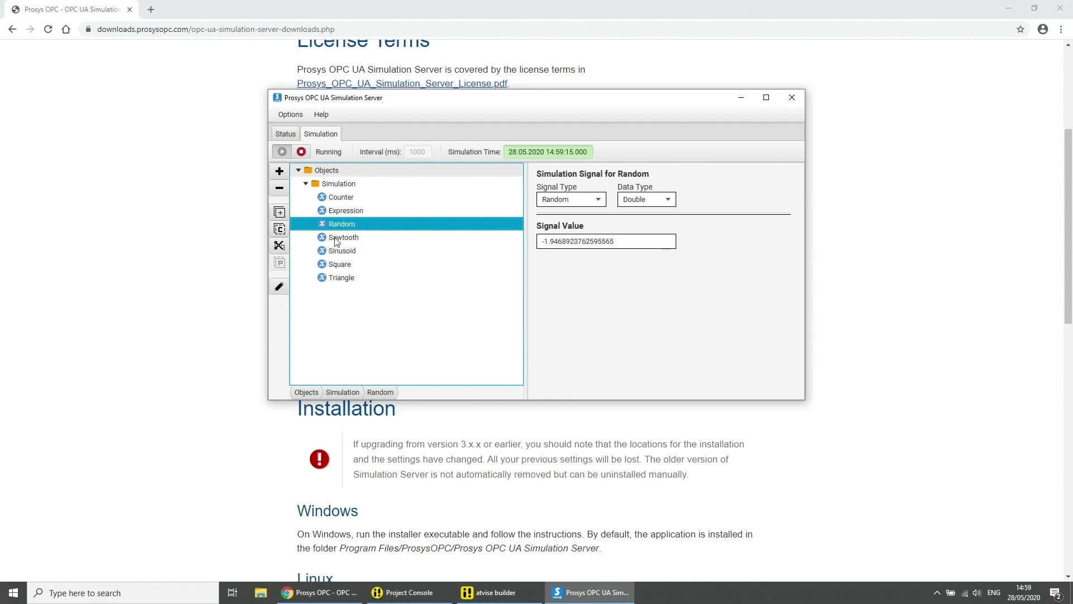
click(343, 237)
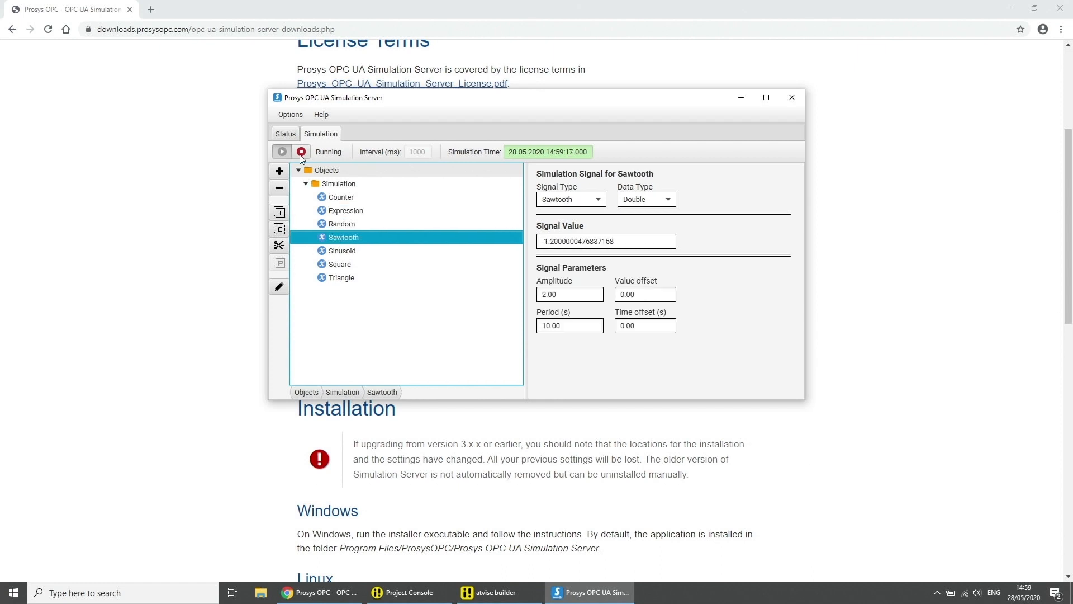
click(285, 133)
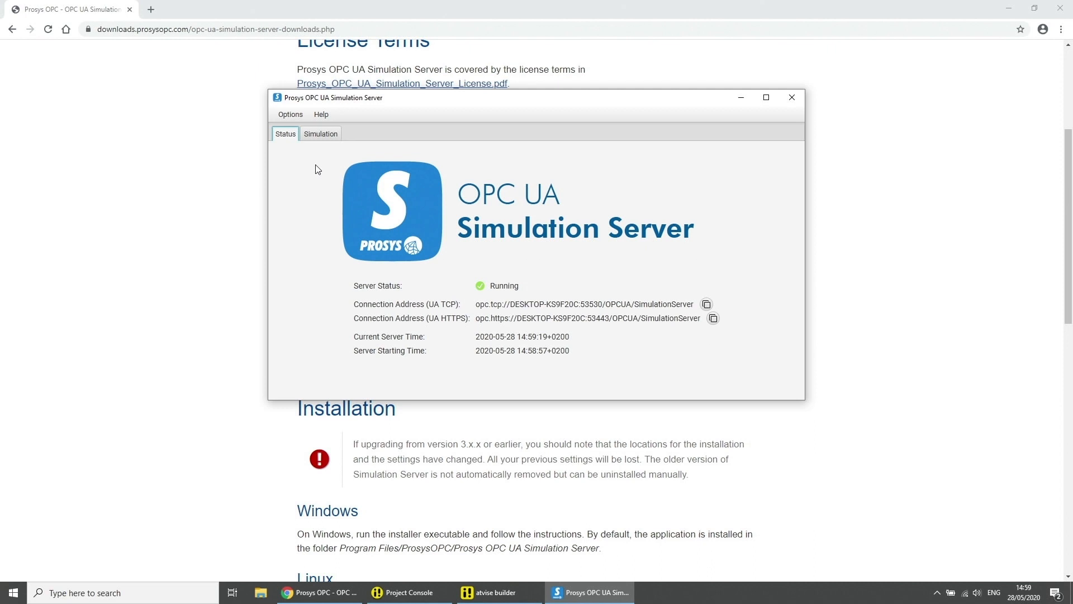
mouse_move(490, 305)
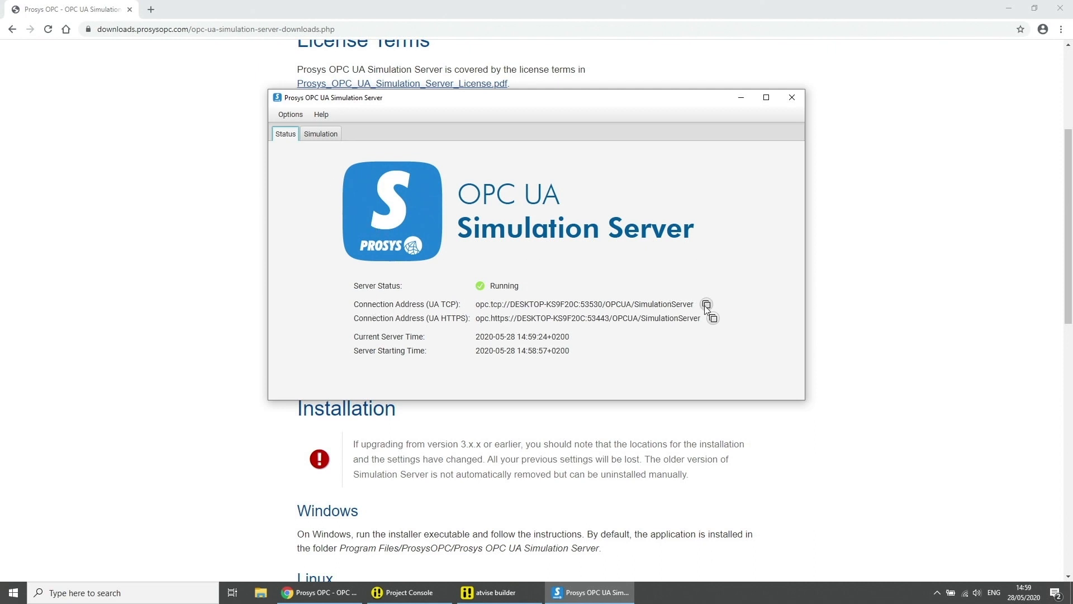
Step: Copy the server's UA TCP connection address
click(707, 304)
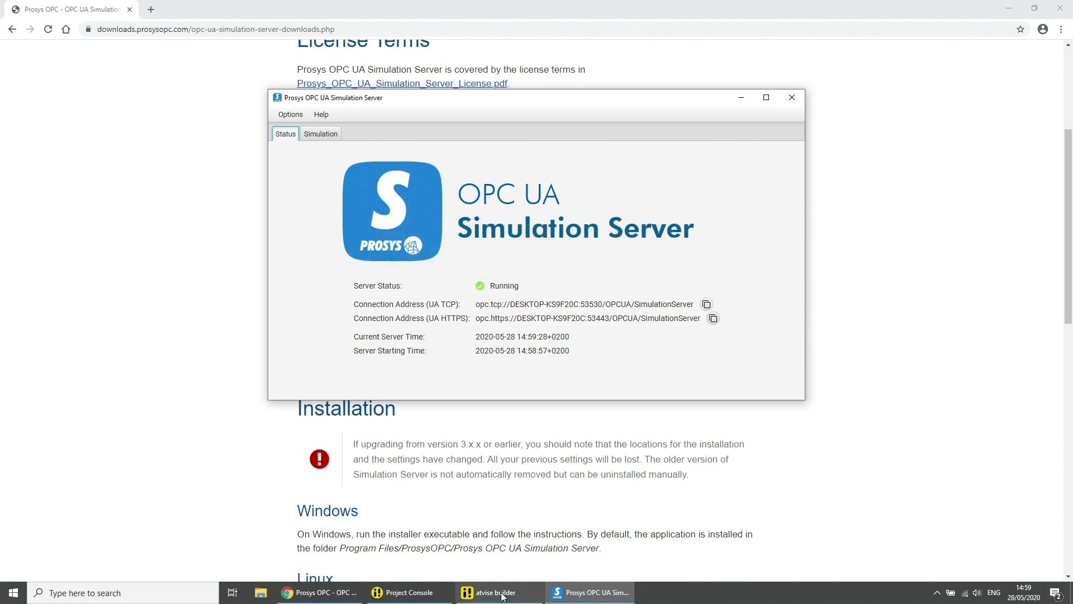
Step: Start adding an OPC UA data source under My Server's Data Sources in atvise builder
click(494, 592)
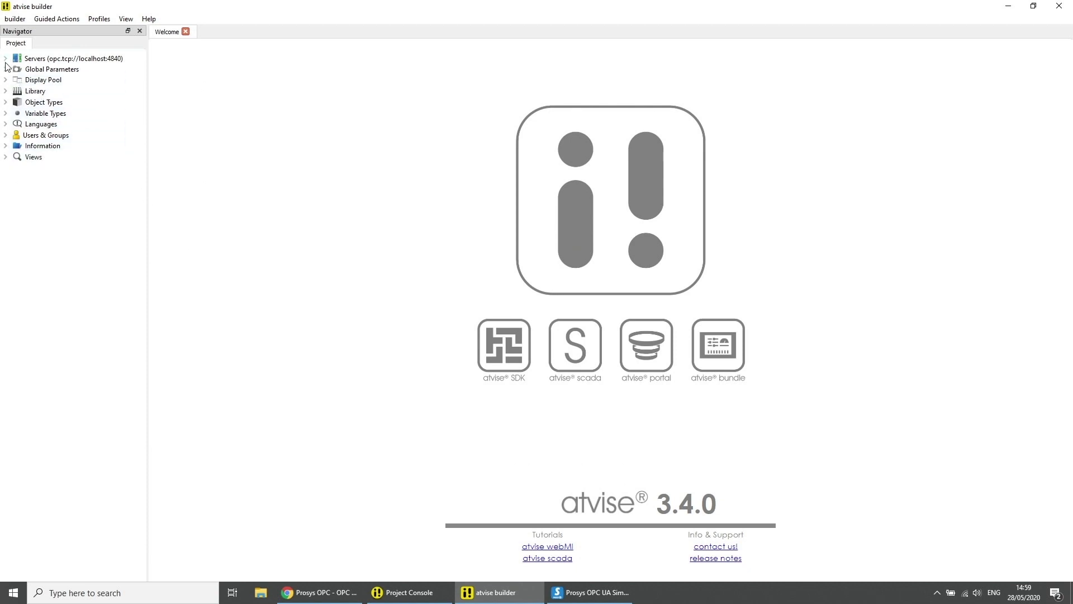
click(7, 59)
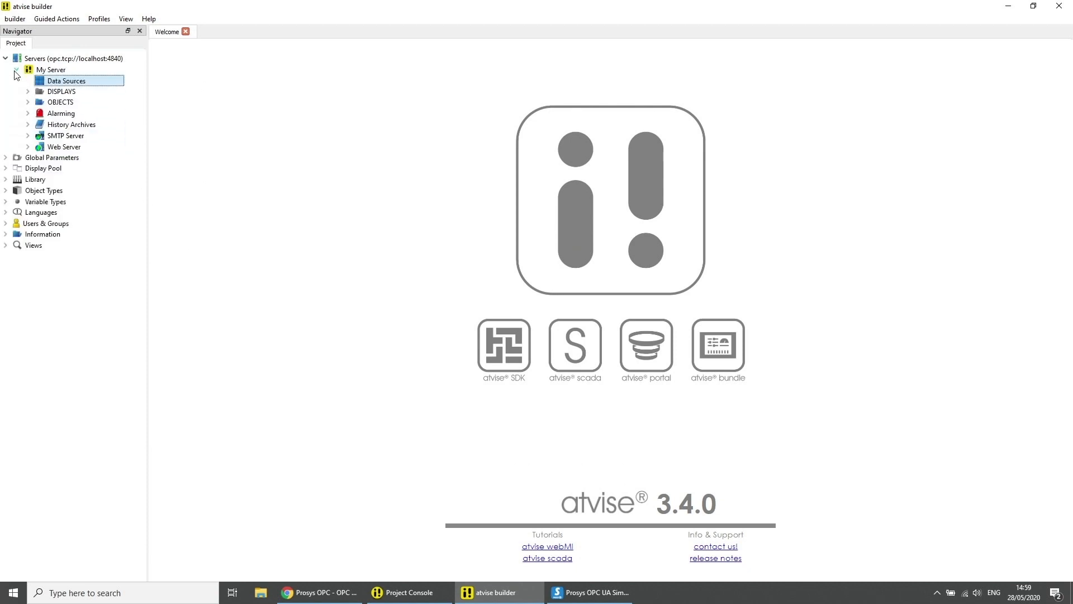
right_click(66, 81)
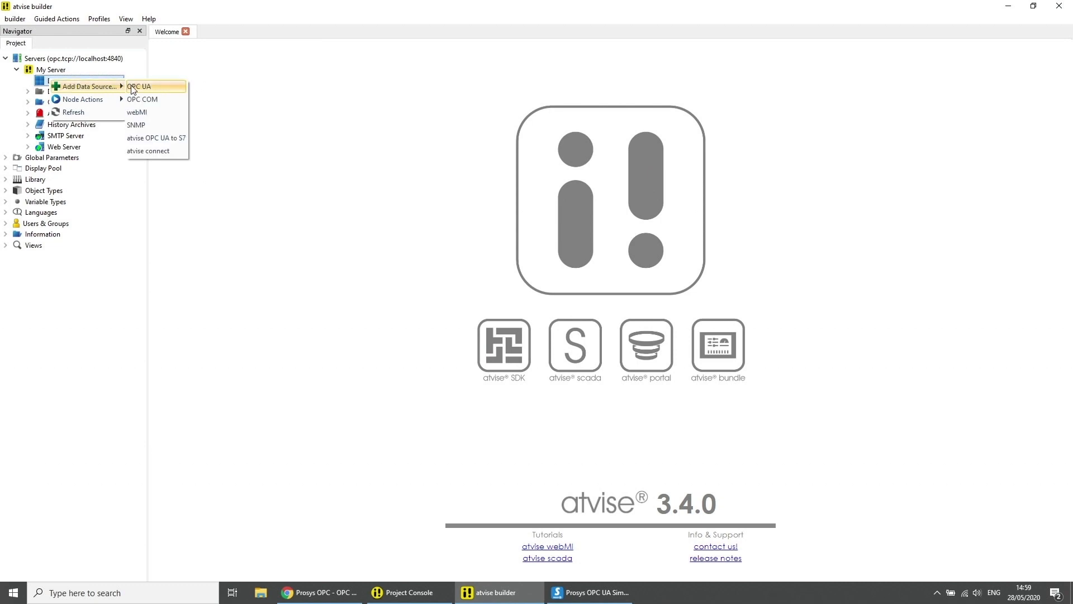
click(140, 86)
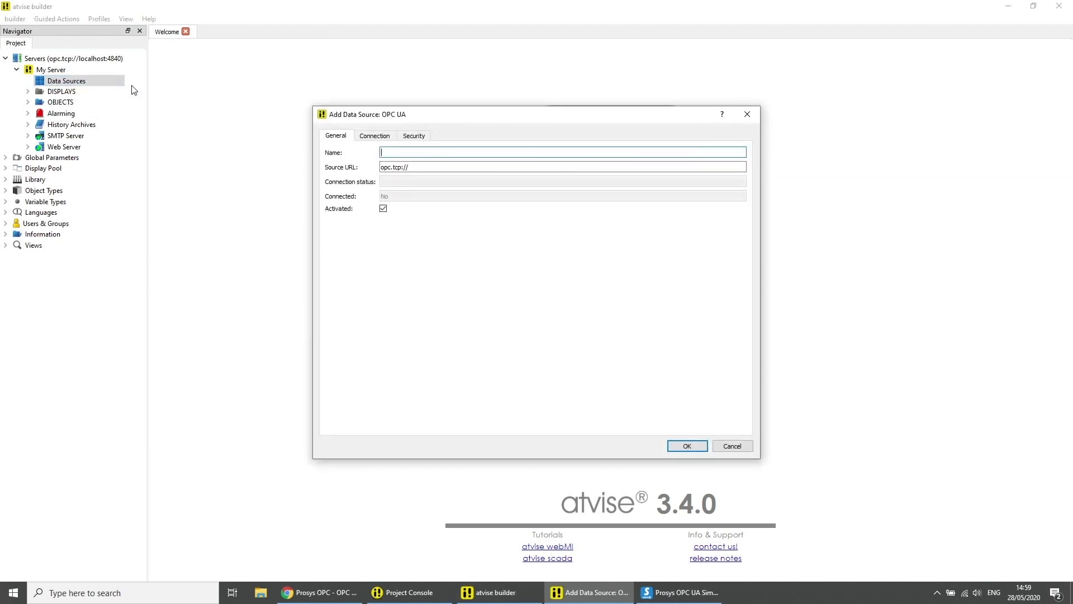
Step: Name the data source sim with URL opc.tcp://DESKTOP-KS9F20C:53530/OPCUA/SimulationServer and create it
text(s)
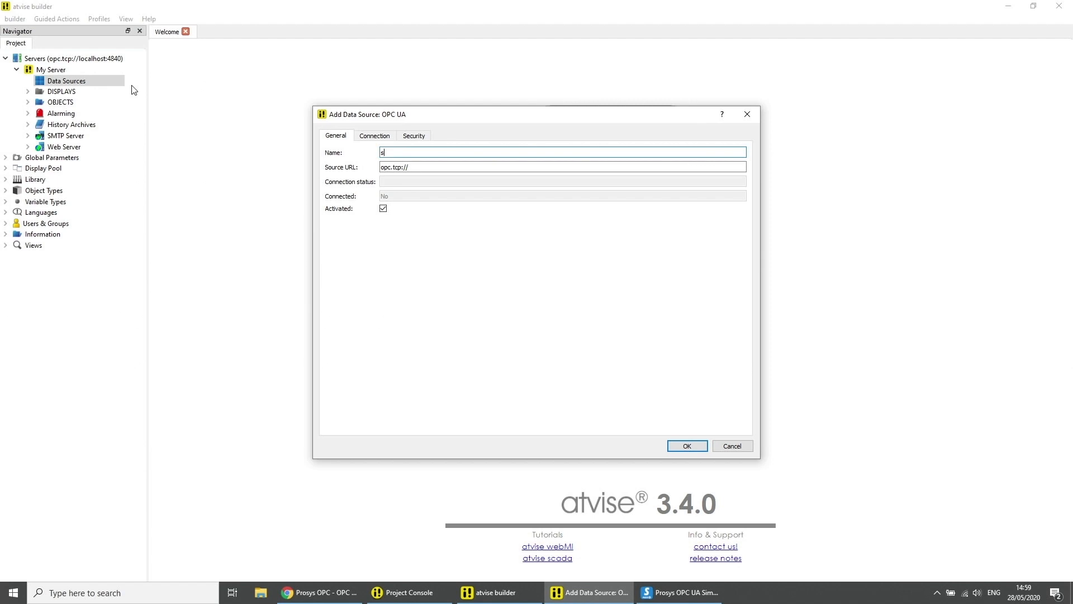
text(im)
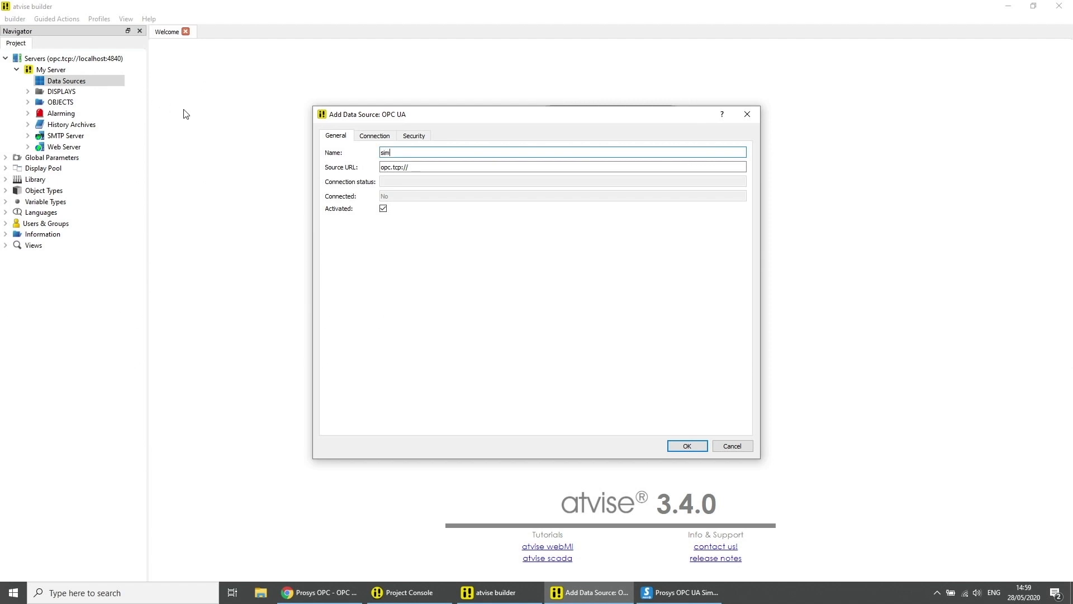
triple_click(561, 167)
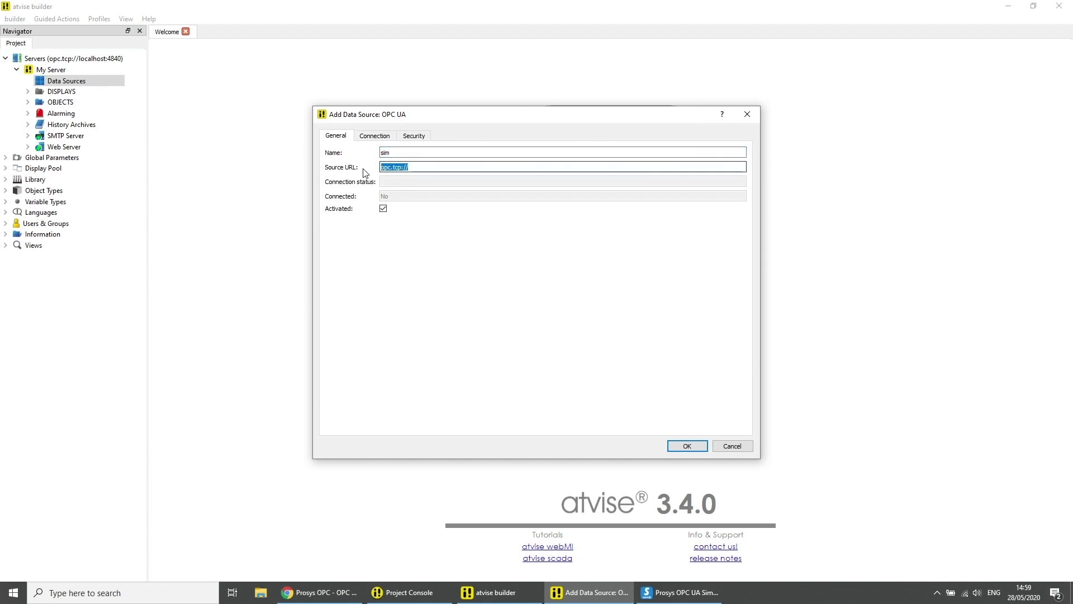
text(opc.tcp://DESKTOP-KS9F20C:53530/OPCUA/SimulationServer)
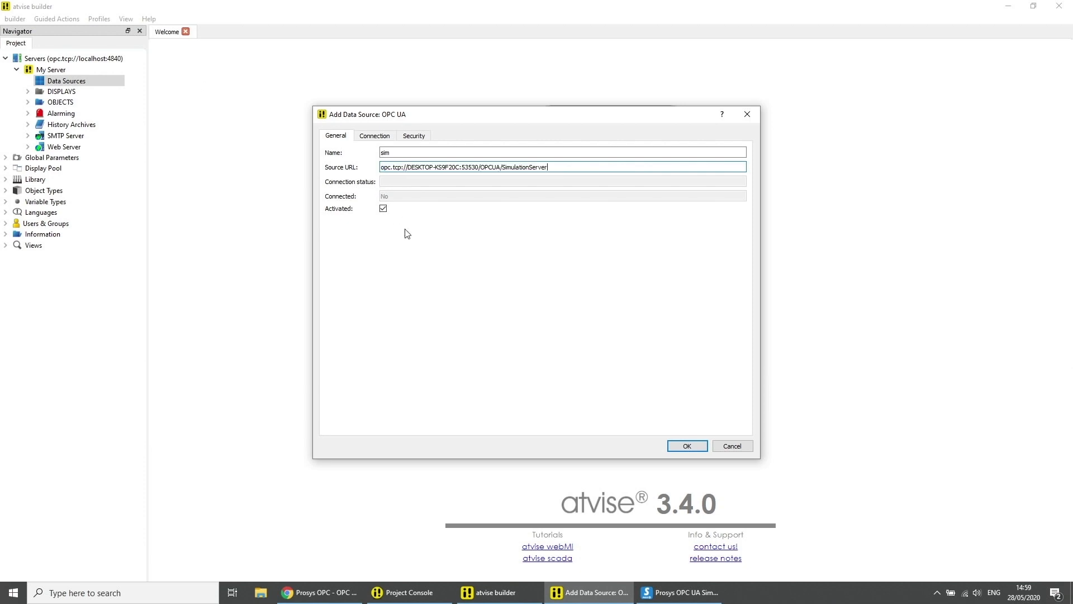
click(687, 447)
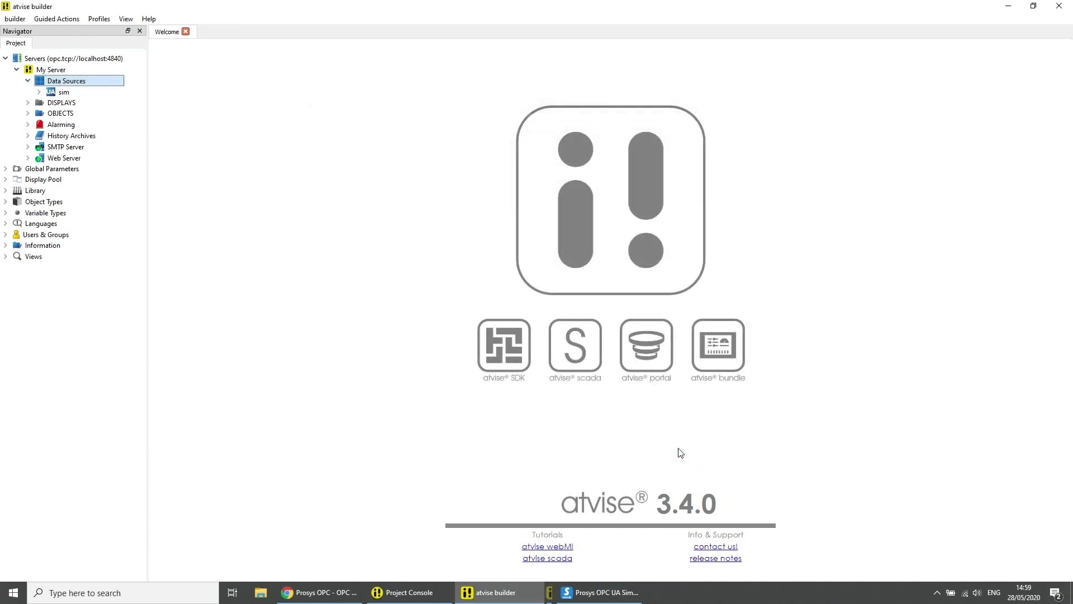
mouse_move(574, 399)
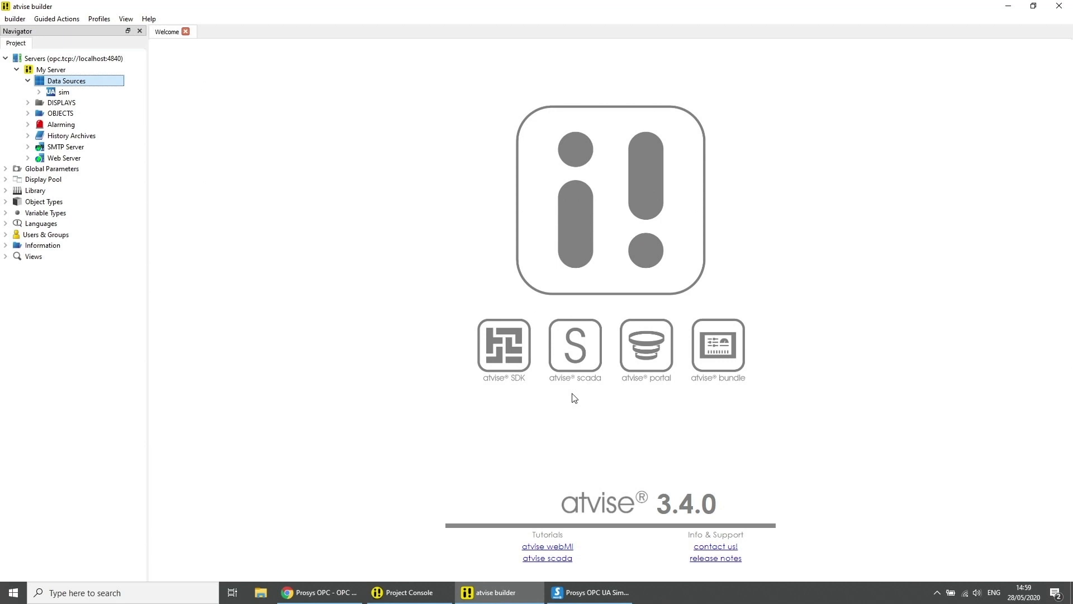
mouse_move(45, 100)
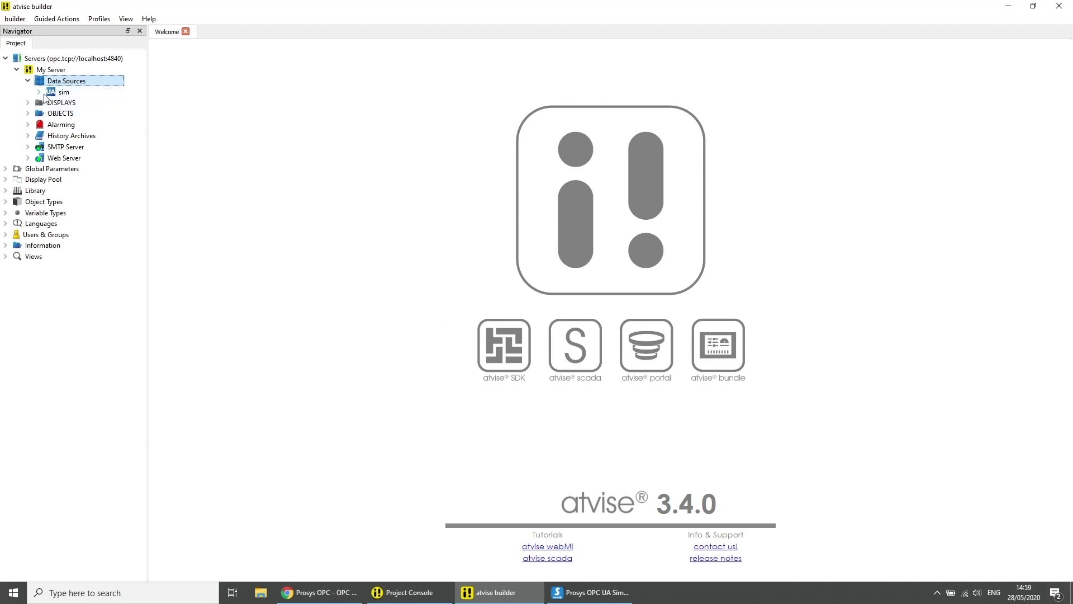
right_click(64, 91)
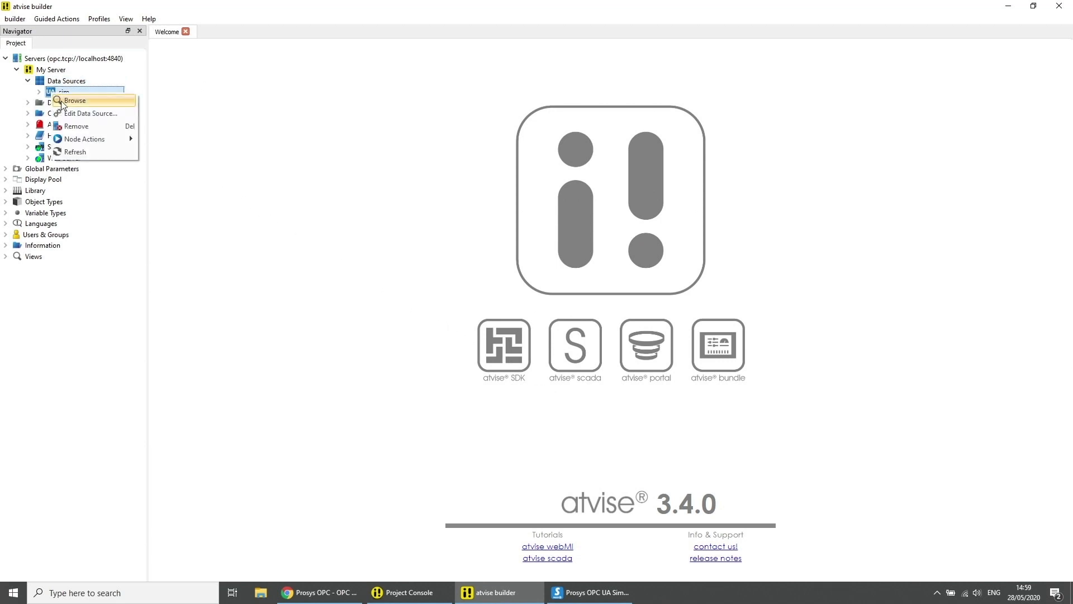
Step: Browse sim and expand sim > Objects > Simulation to reveal Counter, Sawtooth and the other variables
click(74, 101)
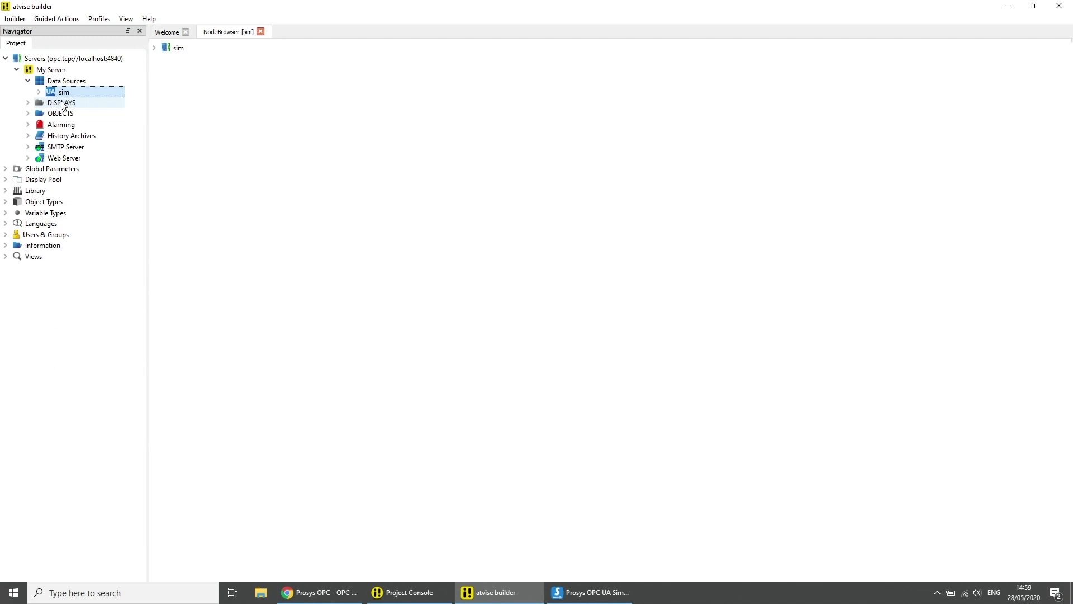
click(154, 46)
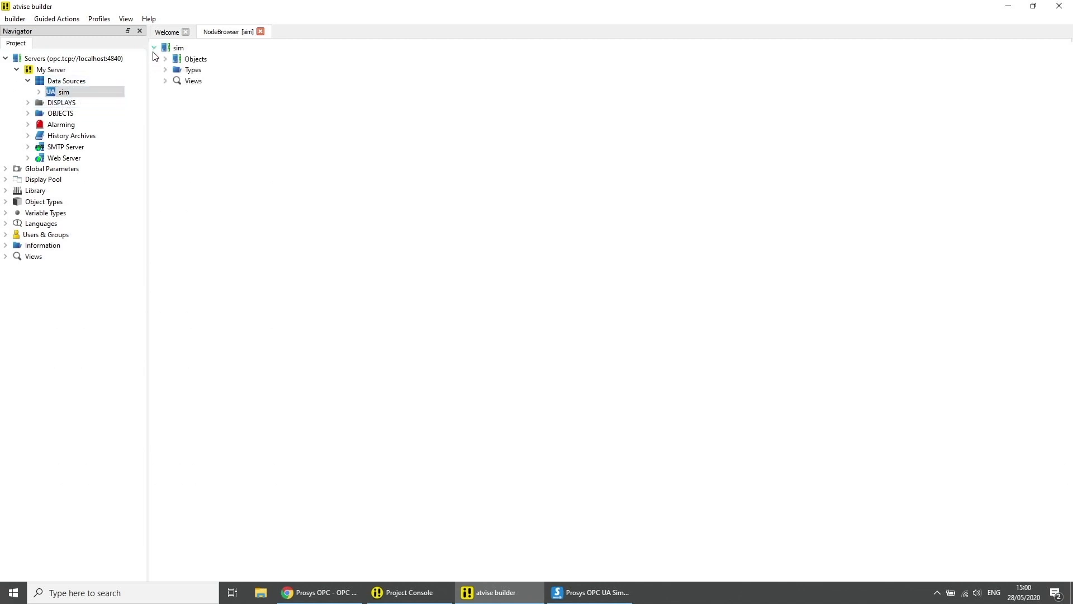
click(166, 59)
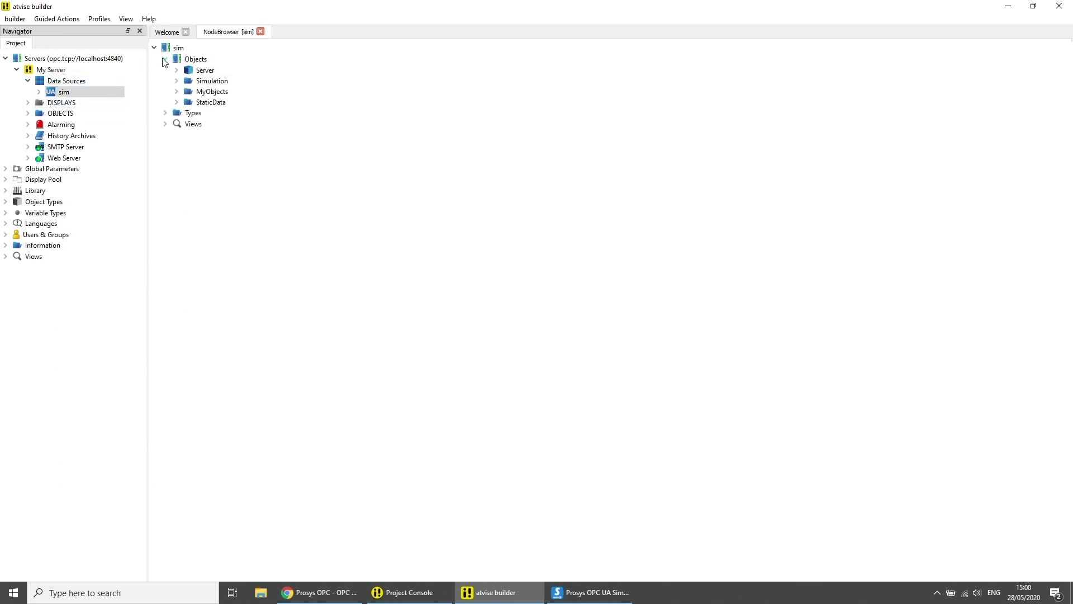
click(177, 80)
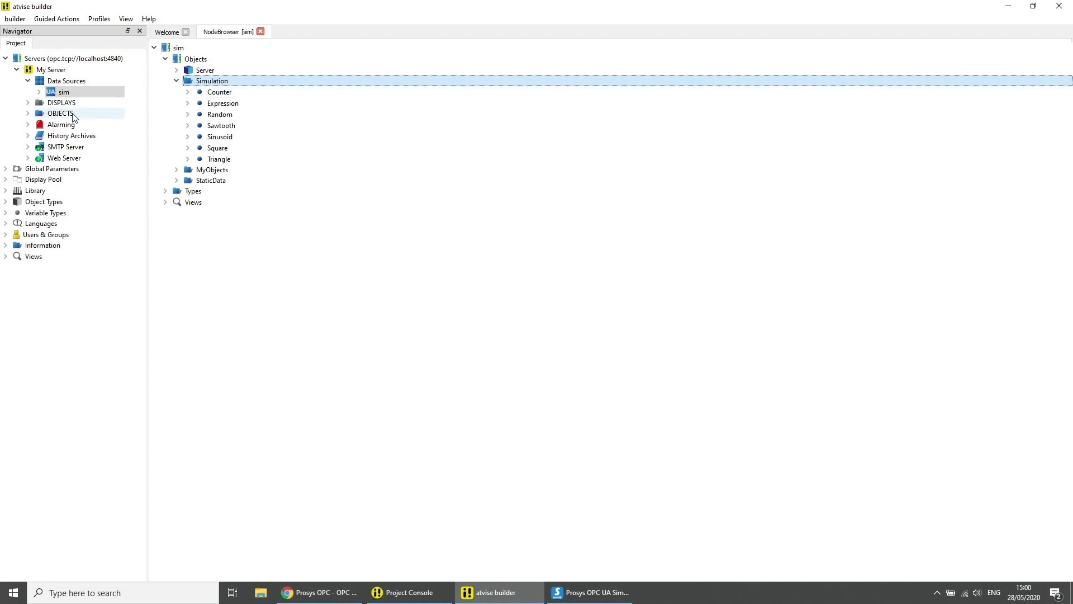
Step: Paste & mirror the Simulation folder under OBJECTS as an input structure named Simulation
right_click(60, 113)
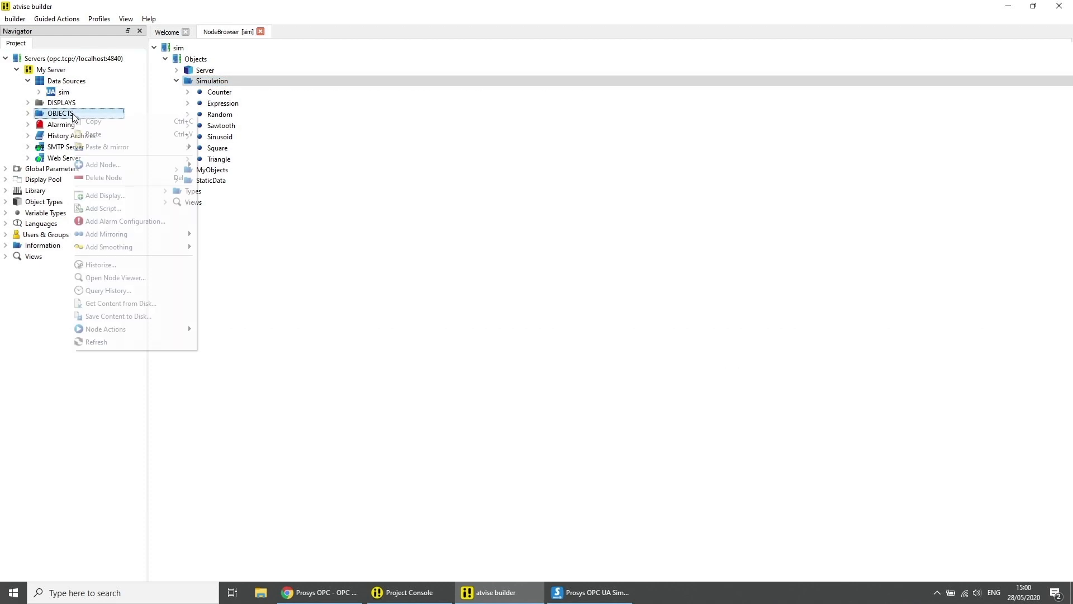
mouse_move(106, 146)
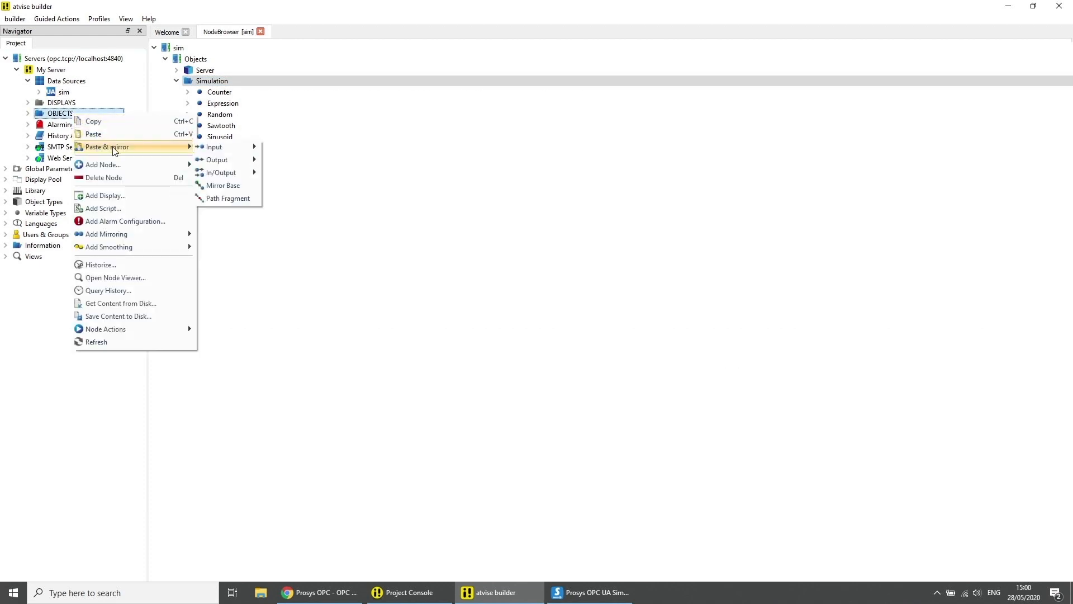
mouse_move(215, 147)
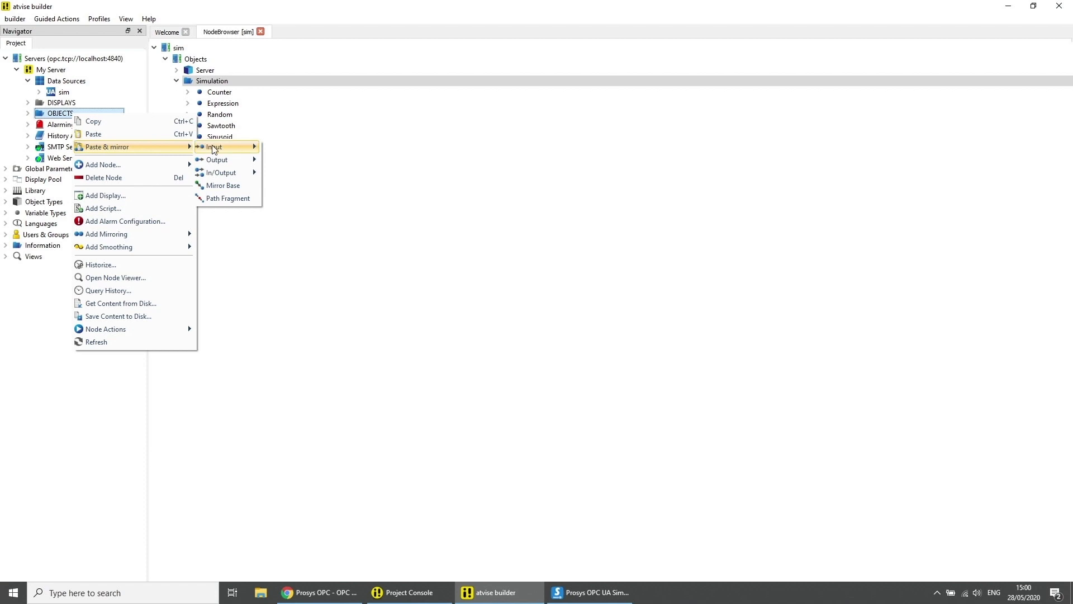
mouse_move(215, 146)
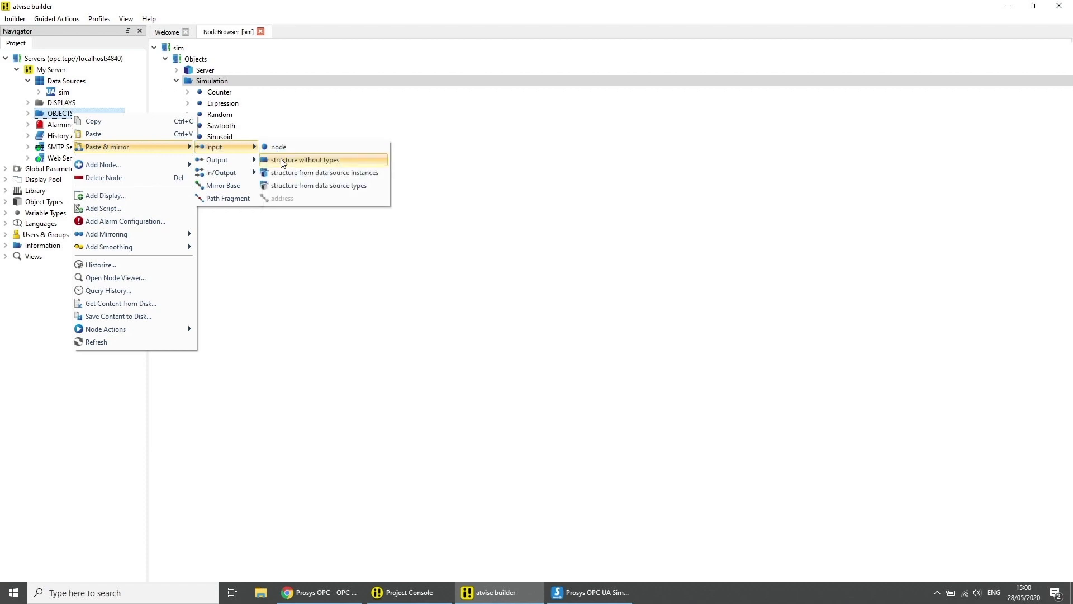
click(305, 160)
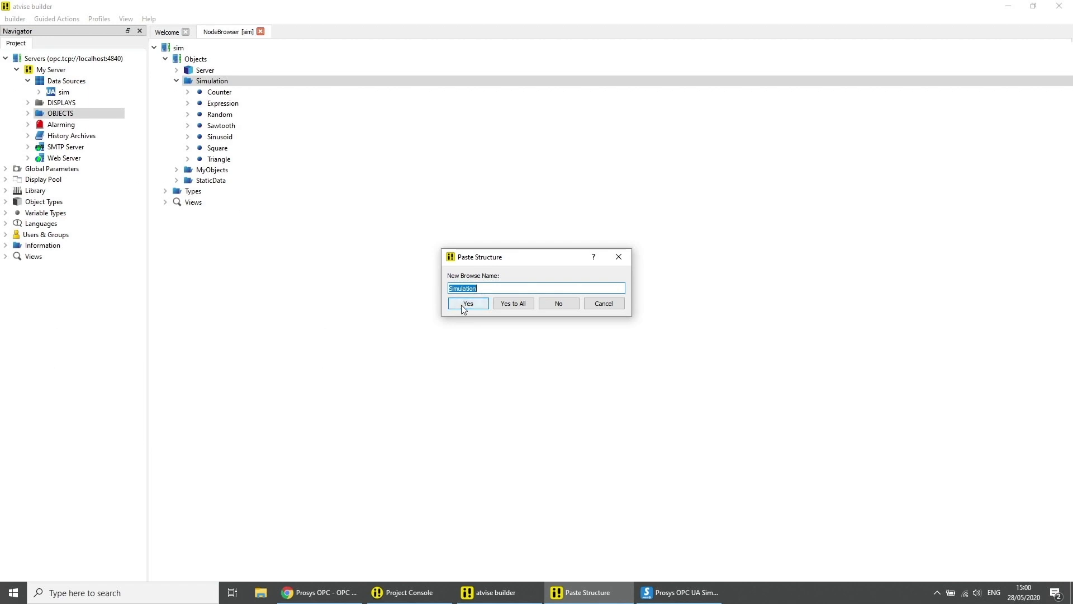
click(467, 303)
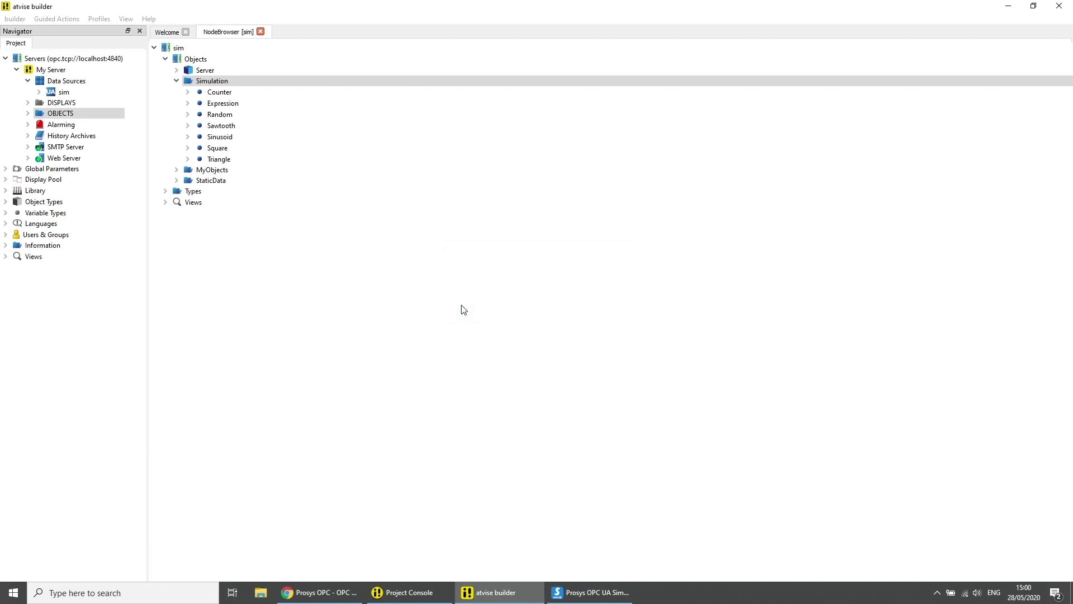
click(29, 115)
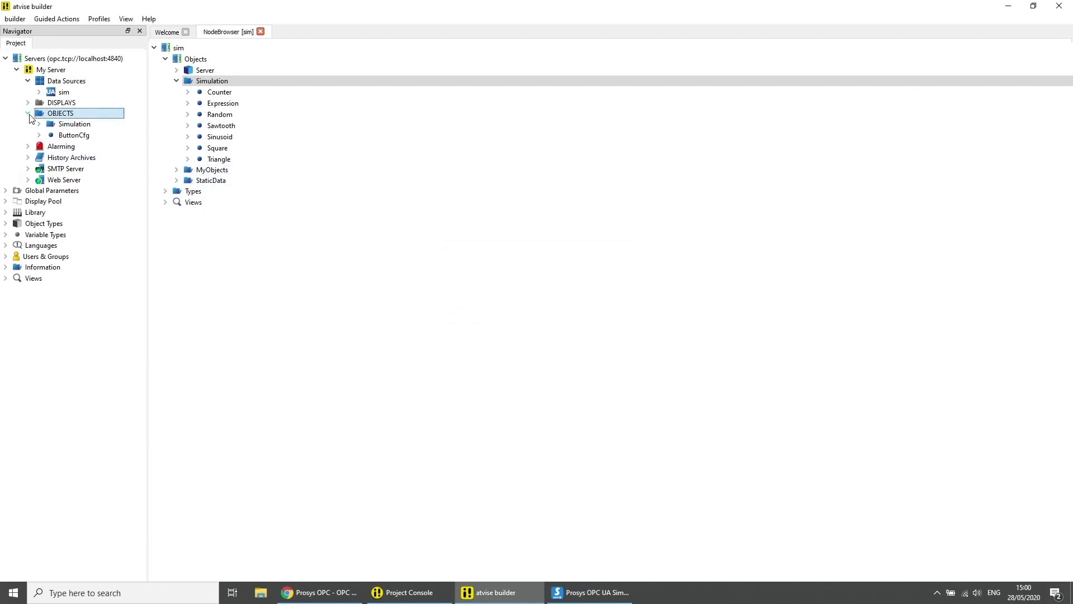
Step: Expand the mirrored Simulation folder to view Counter, then expand DISPLAYS
click(40, 124)
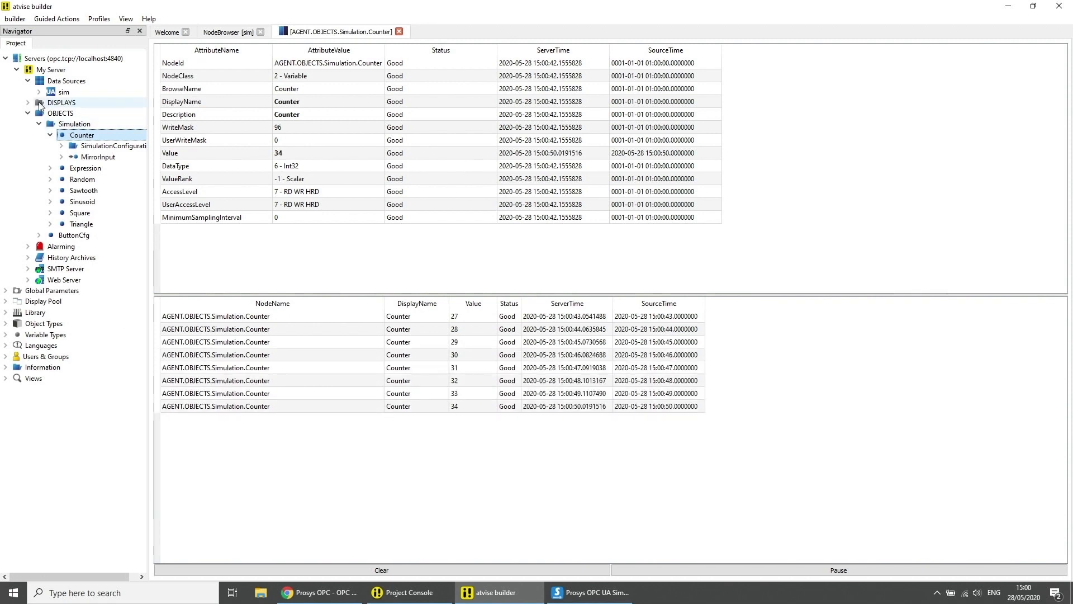
click(39, 102)
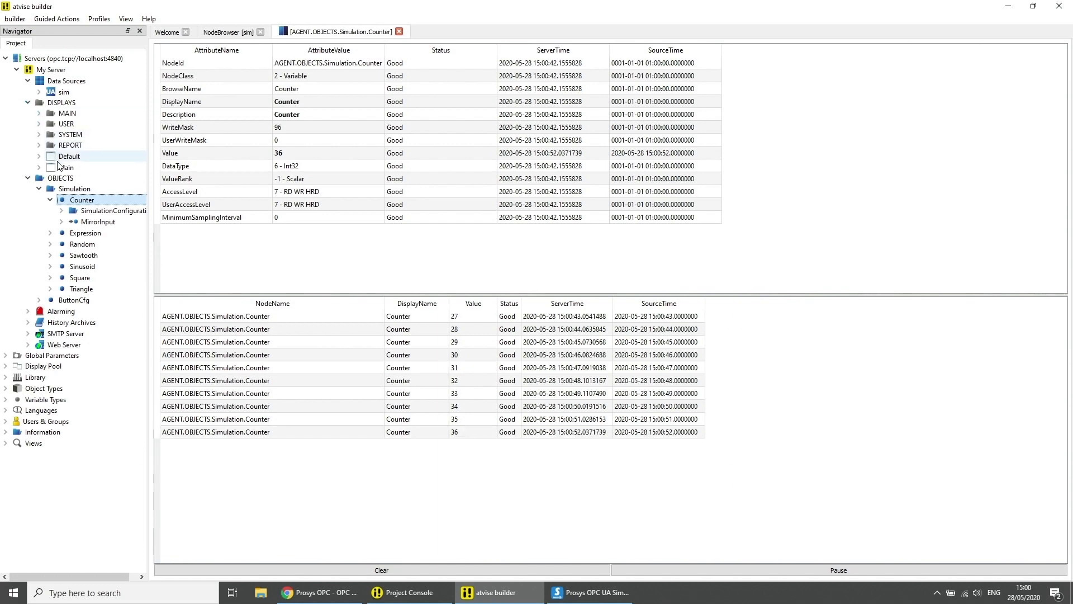
Step: On the Main display add an in/out value bound to Simulation.Counter
double_click(66, 168)
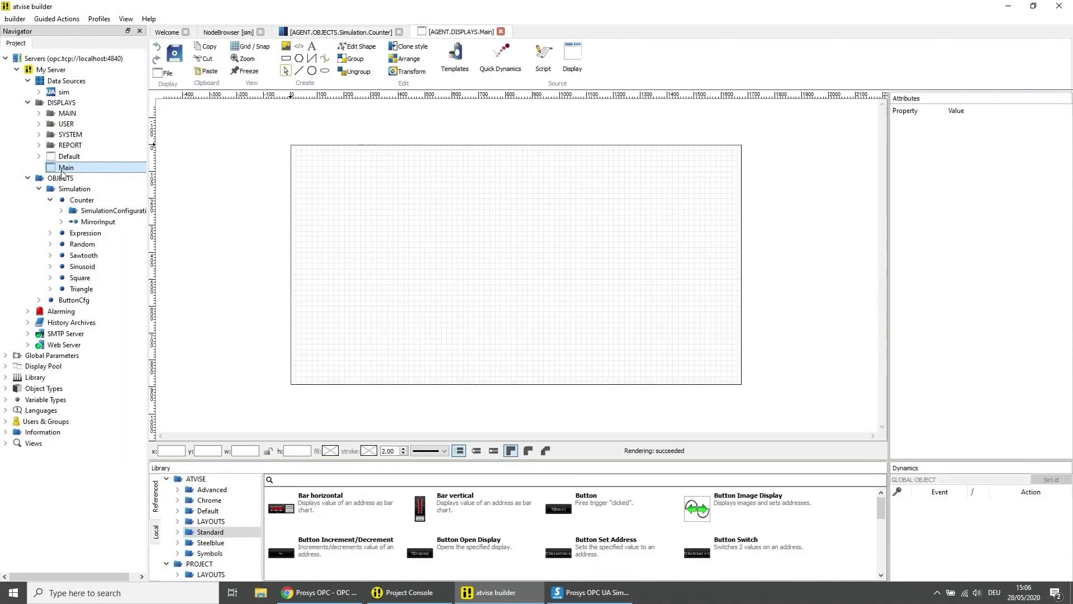
click(212, 489)
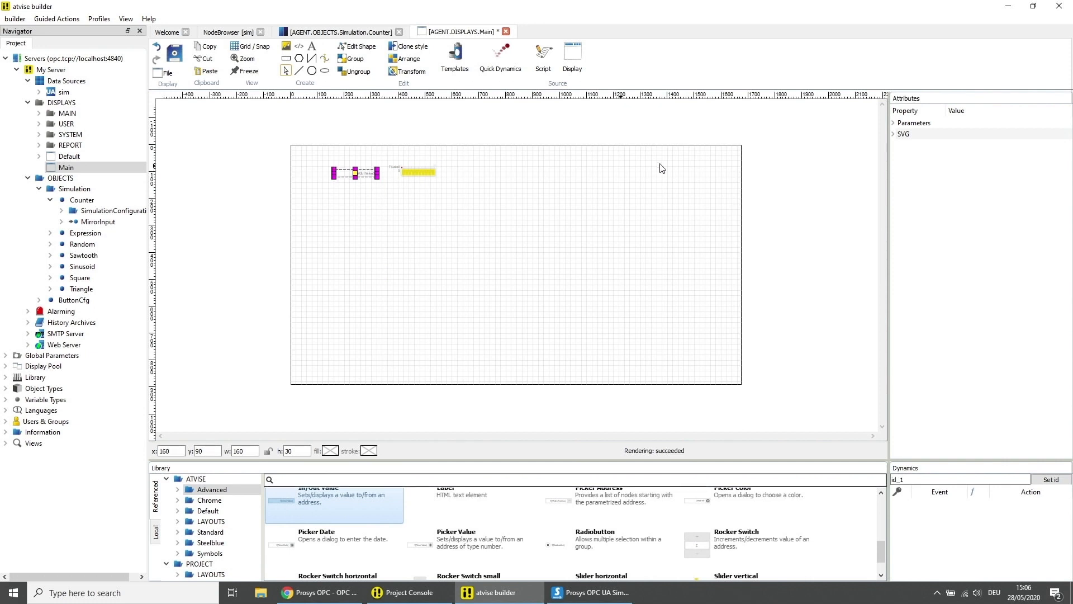
click(895, 123)
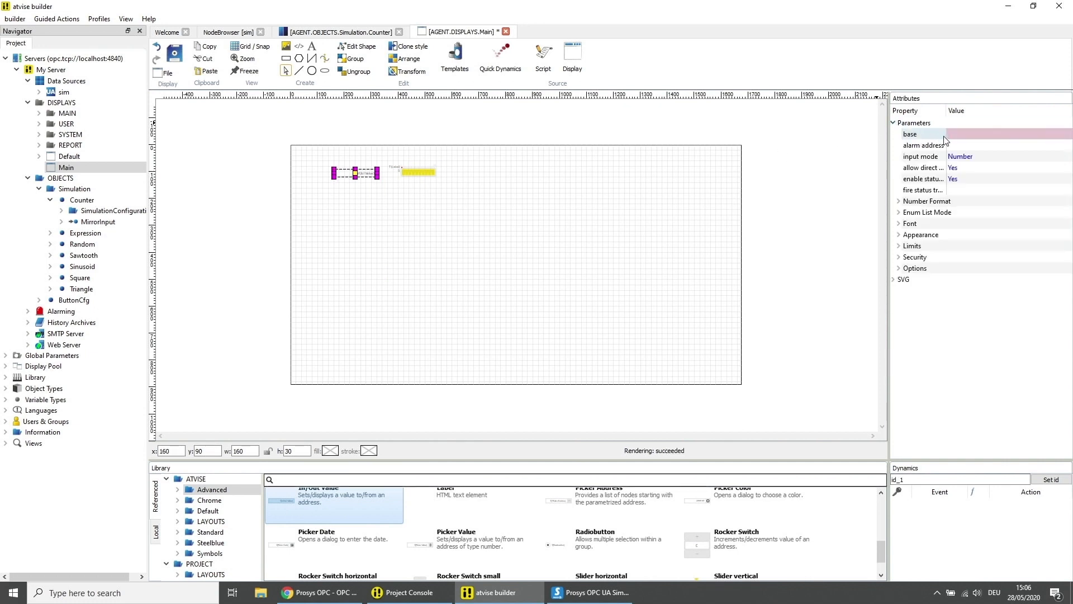
click(950, 133)
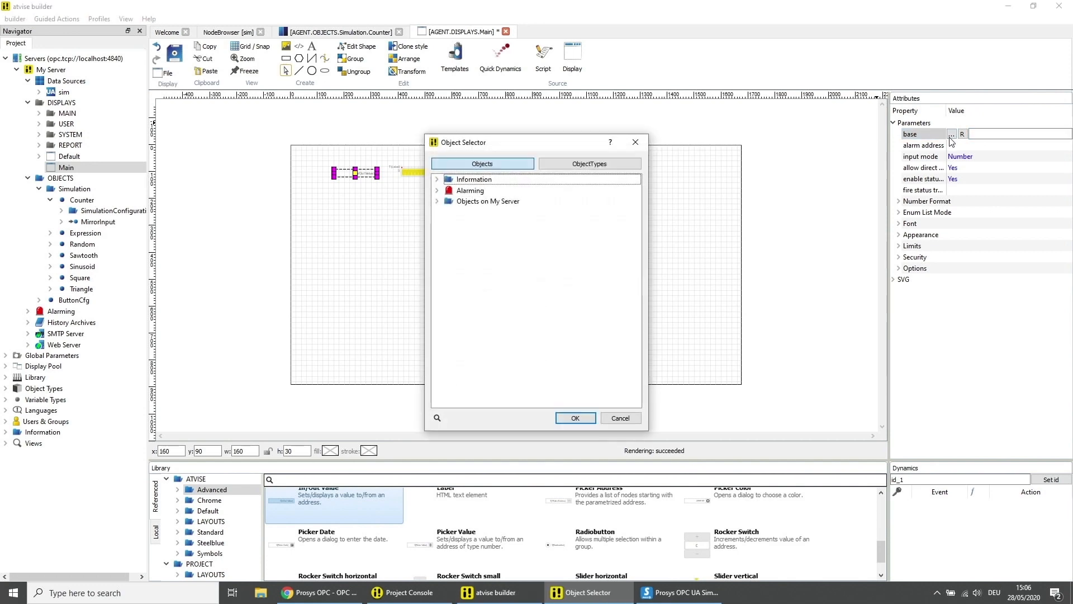
click(437, 200)
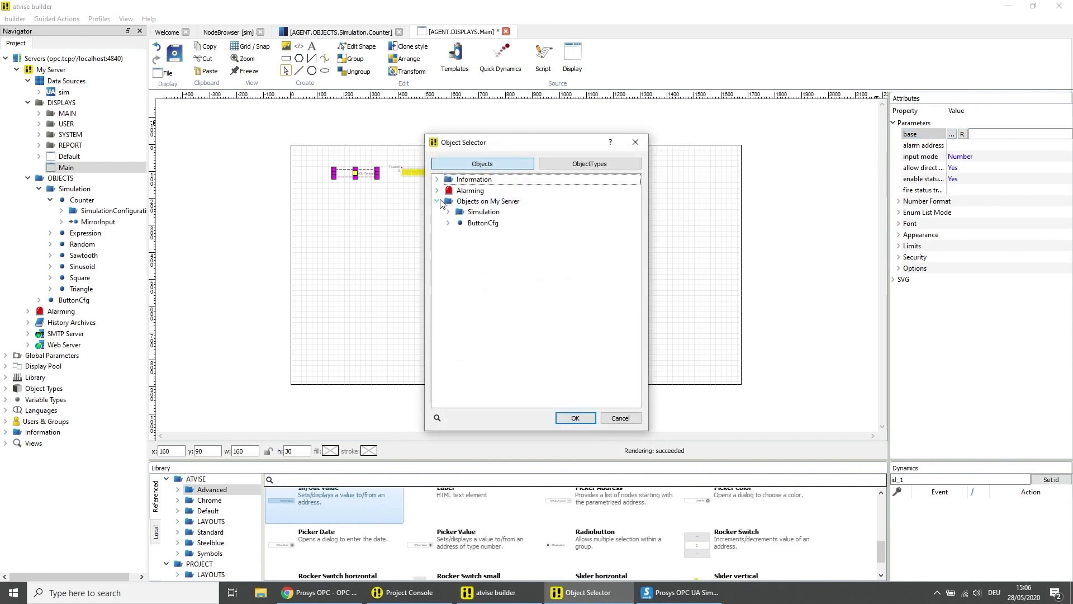
click(483, 211)
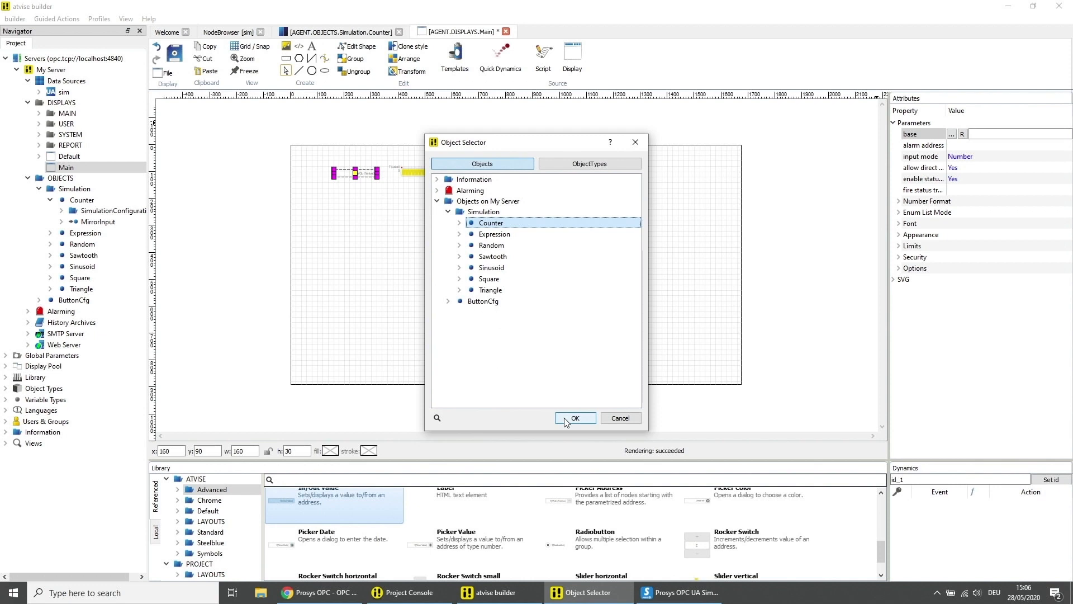
click(575, 417)
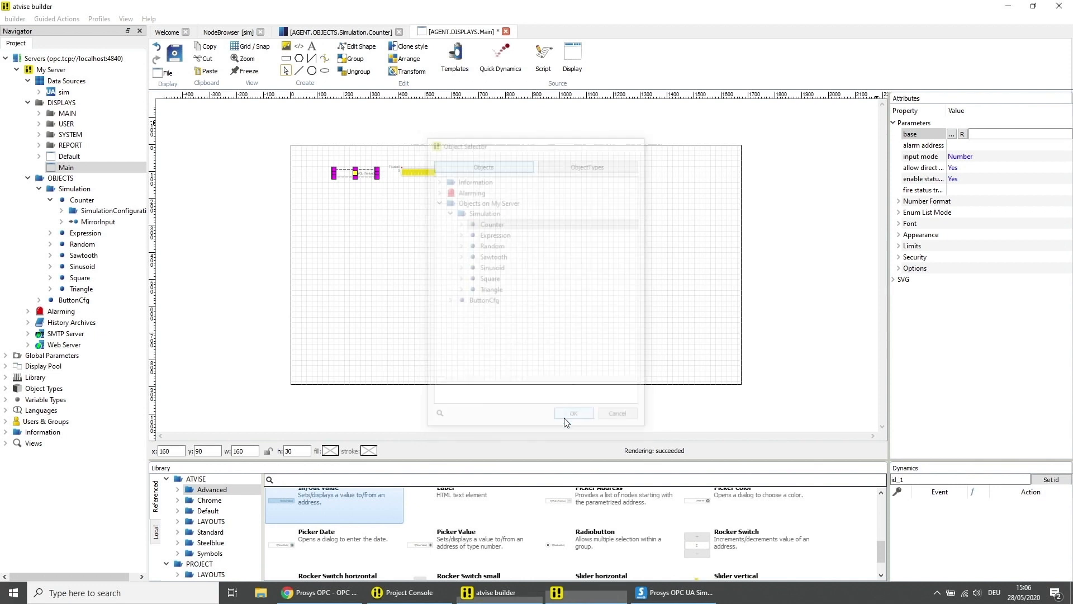
Step: Set the in/out value's allow direct input to No and select the horizontal bar
click(574, 412)
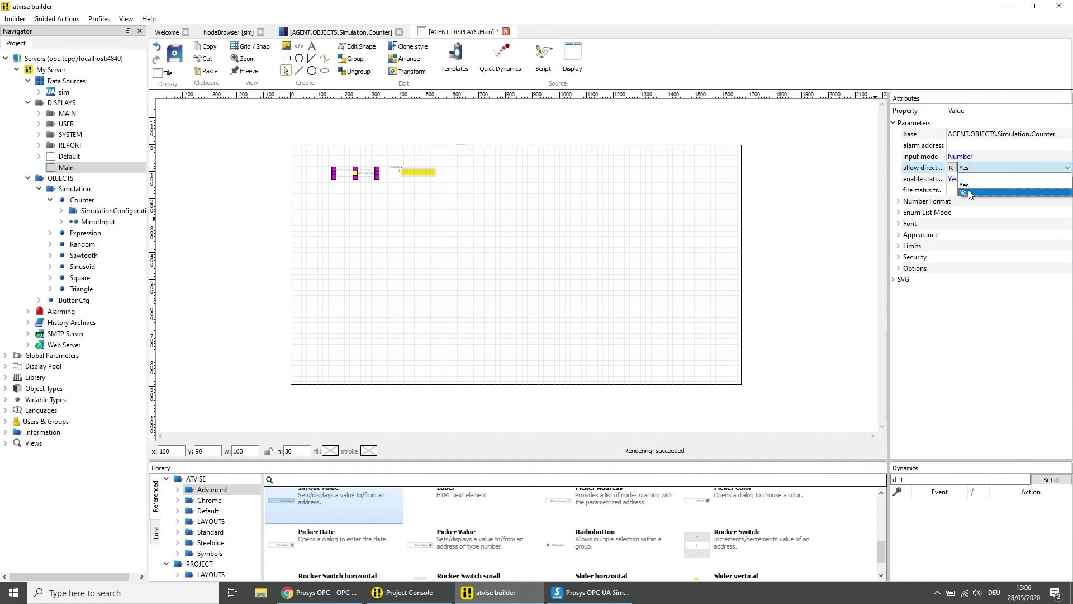
click(965, 192)
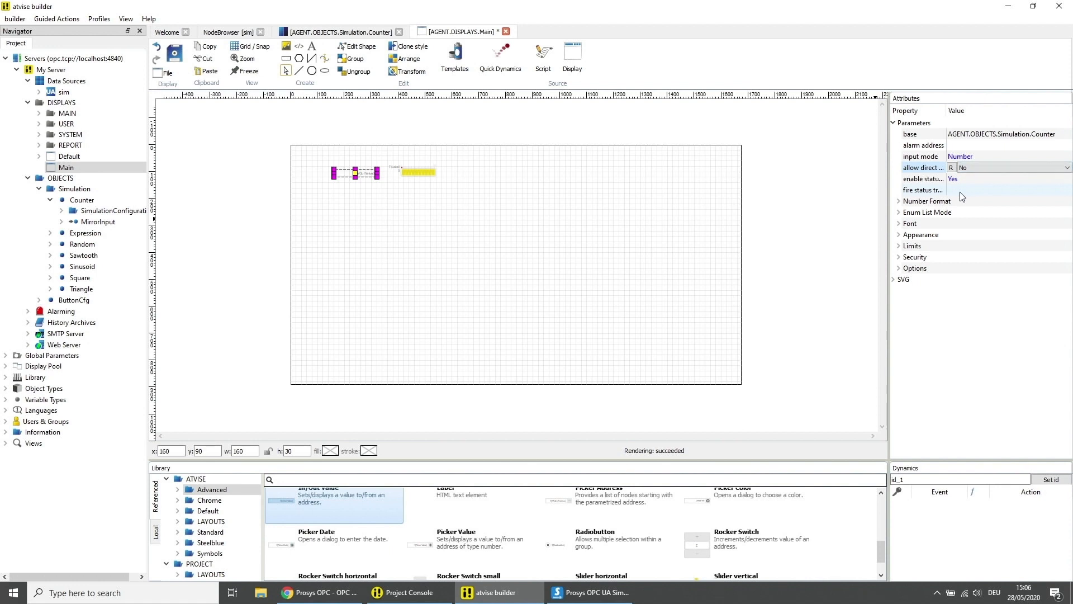
click(416, 171)
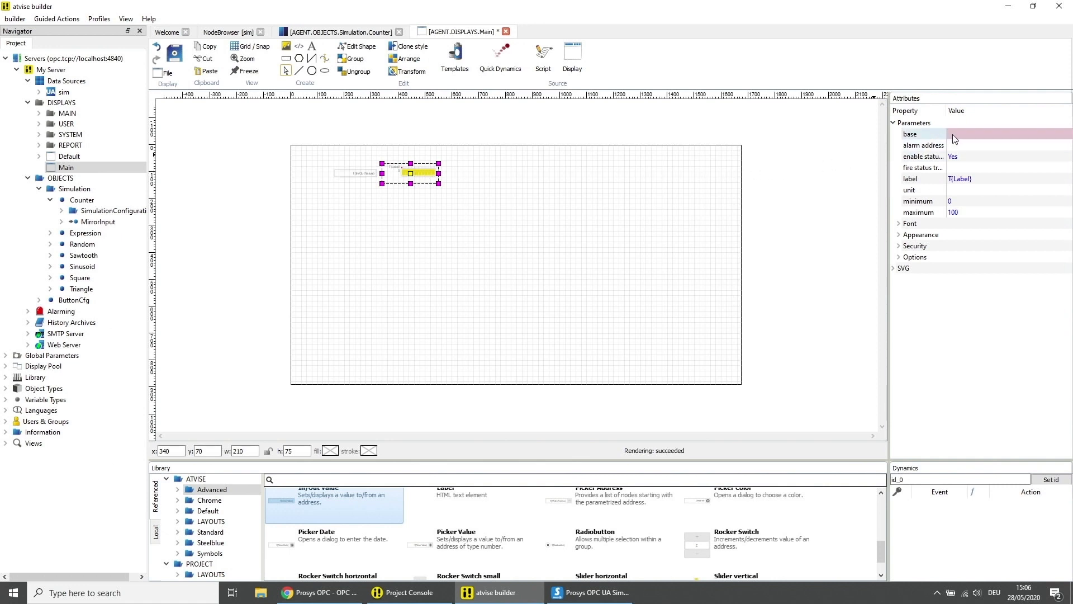
Step: Bind the horizontal bar's base to Simulation.Sawtooth
click(952, 133)
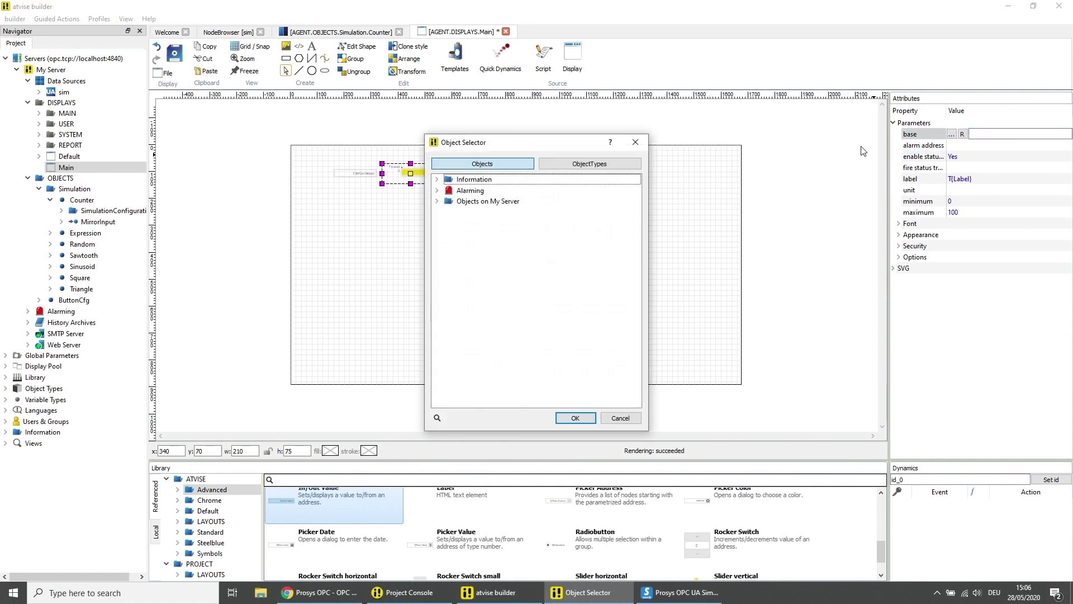
click(437, 200)
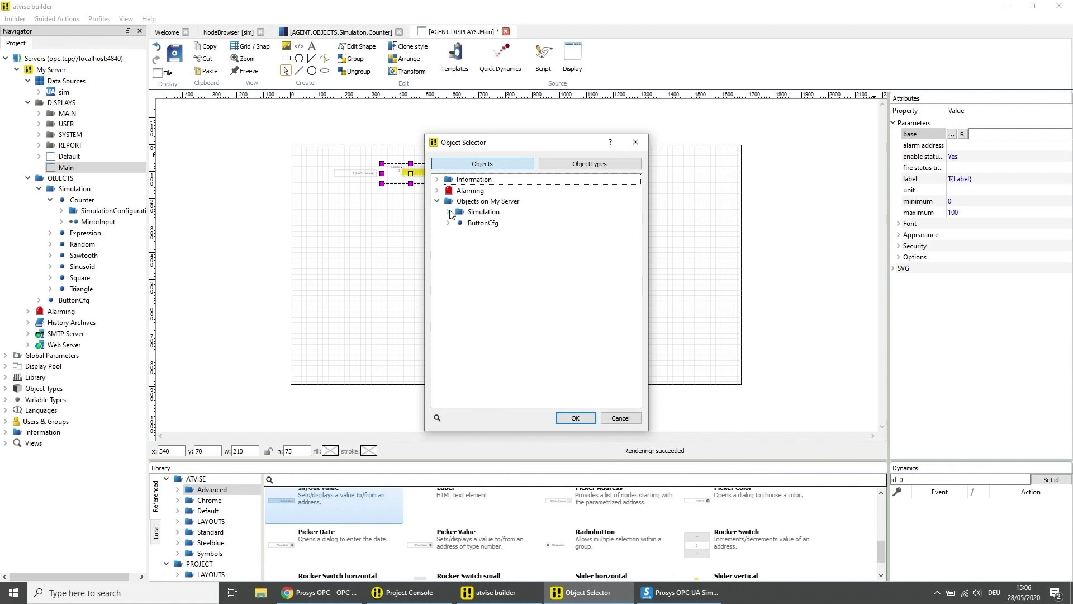
click(449, 211)
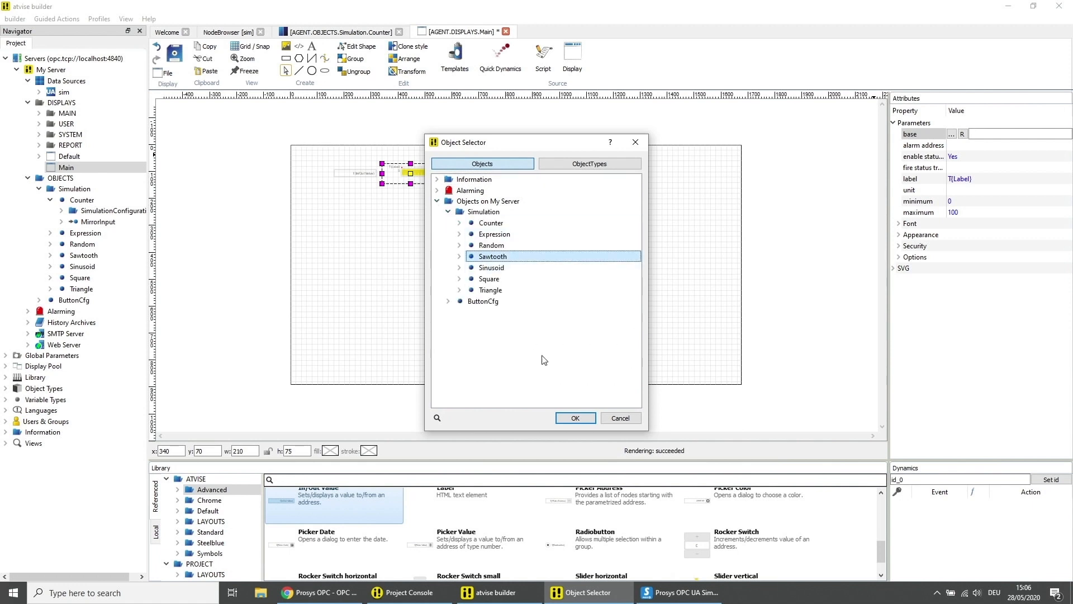
click(575, 417)
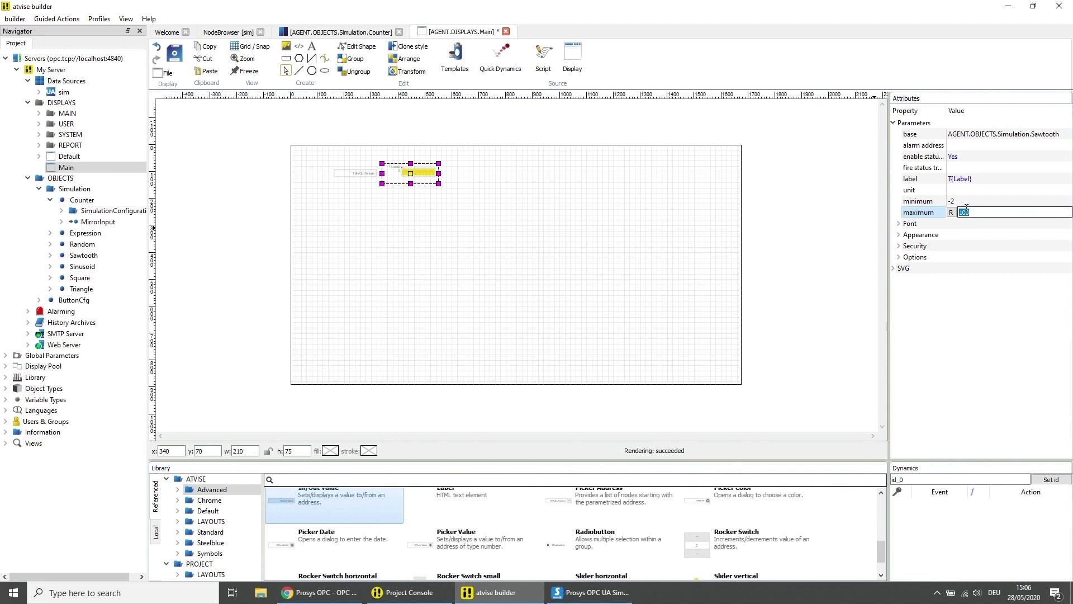
Step: Set the bar's range to -2 to 2, save Main and view it live in Chrome
text(2)
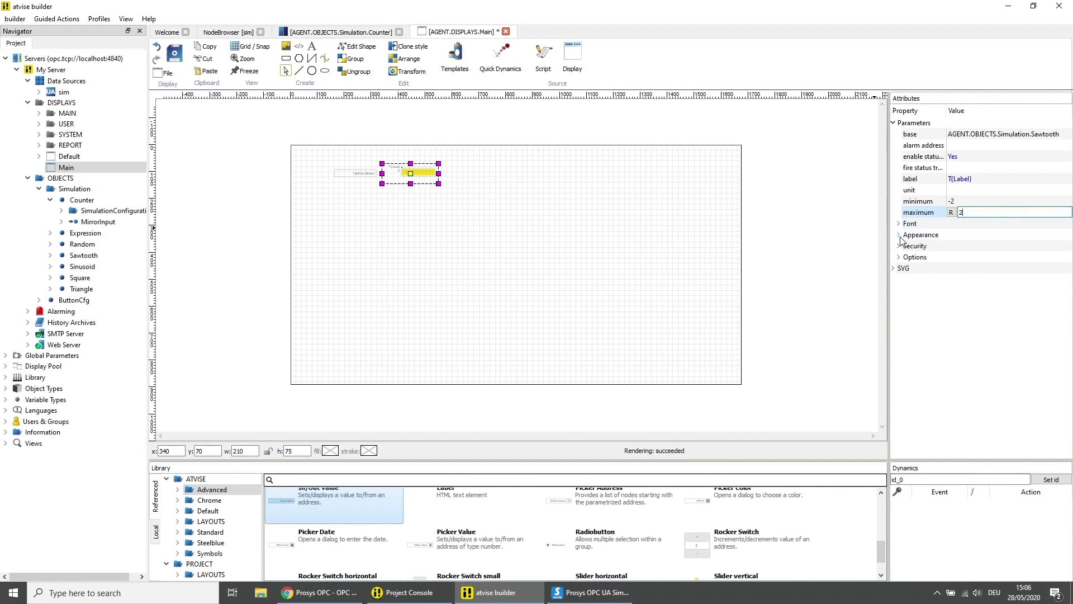
click(899, 235)
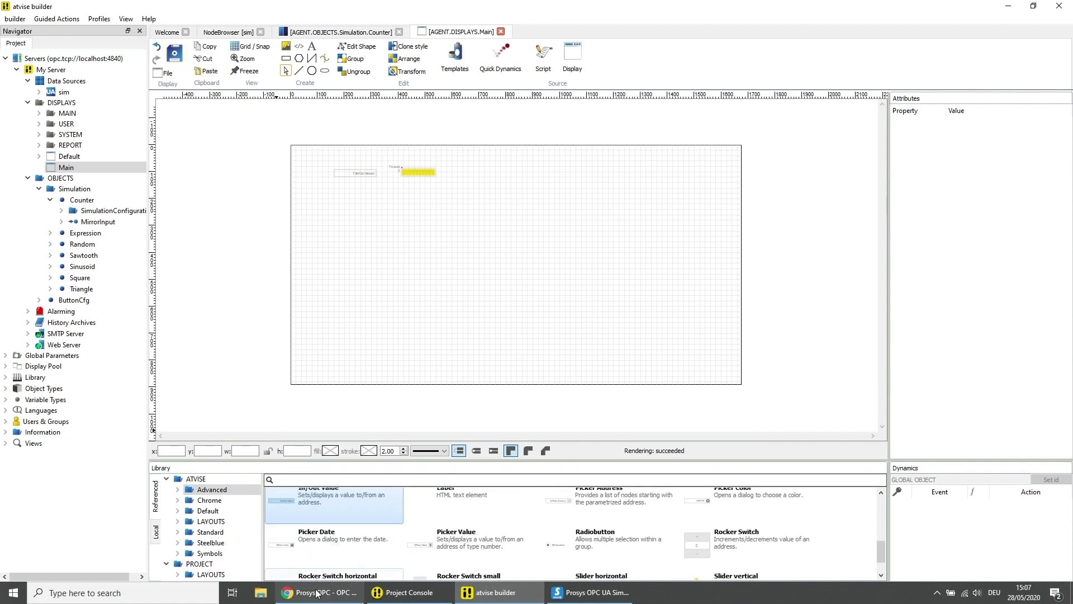
click(316, 593)
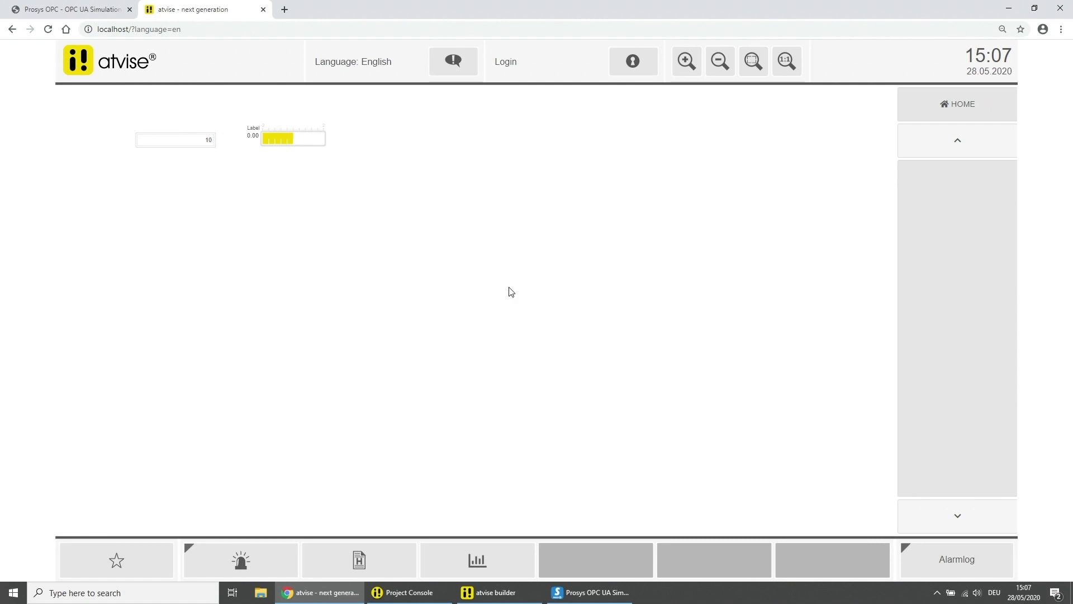